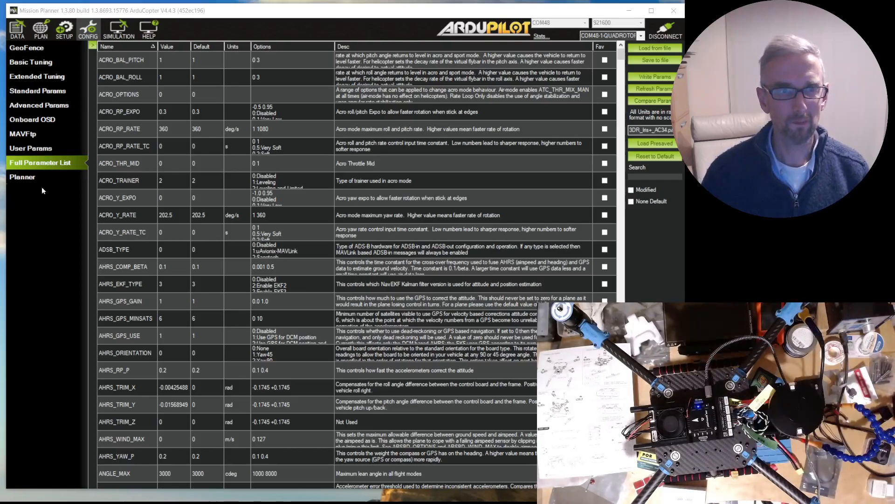
{"action": "mouse_move", "coordinate": [64, 29]}
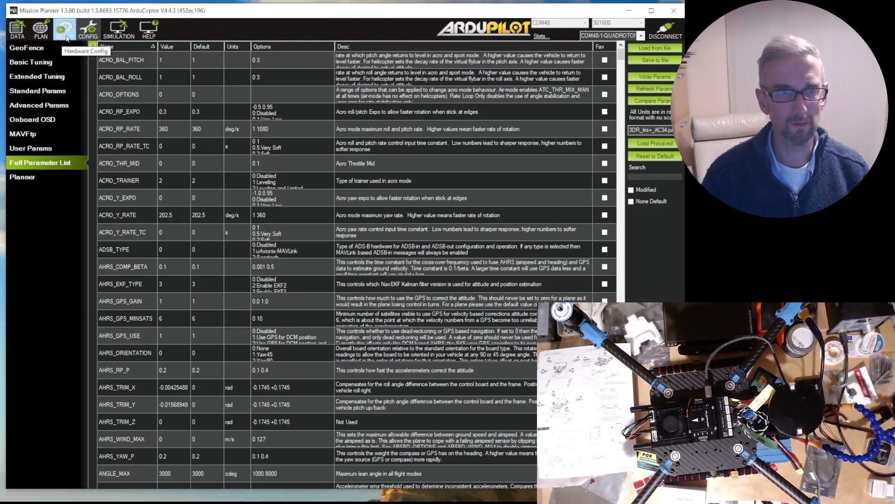
Run radio calibration: clear safety warnings, capture stick extremes, and accept the channel ranges.
{"action": "left_click", "coordinate": [64, 30]}
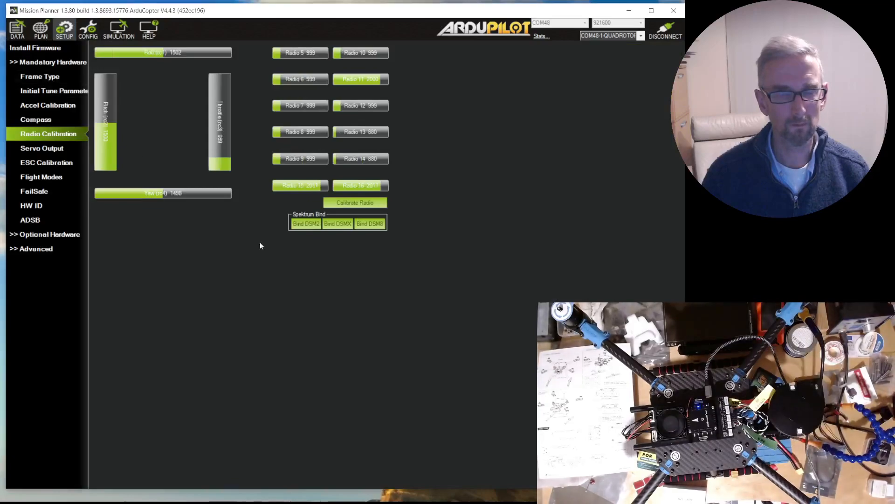
{"action": "mouse_move", "coordinate": [263, 53]}
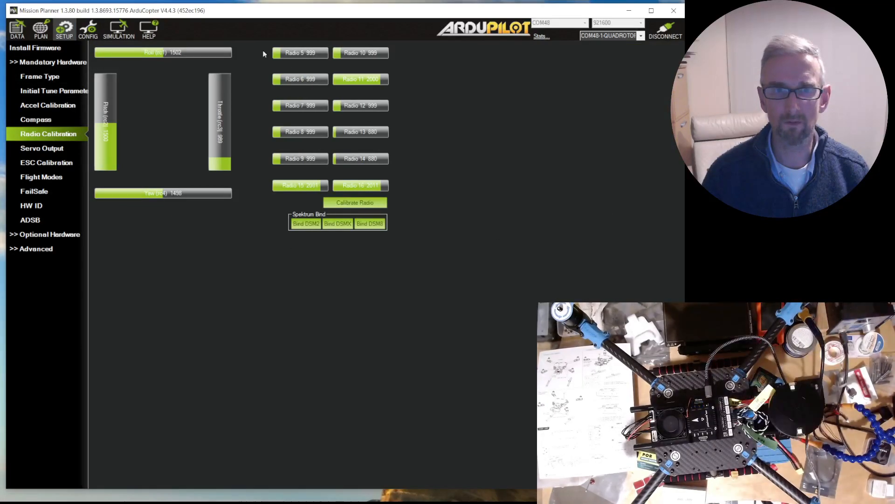
{"action": "mouse_move", "coordinate": [295, 64]}
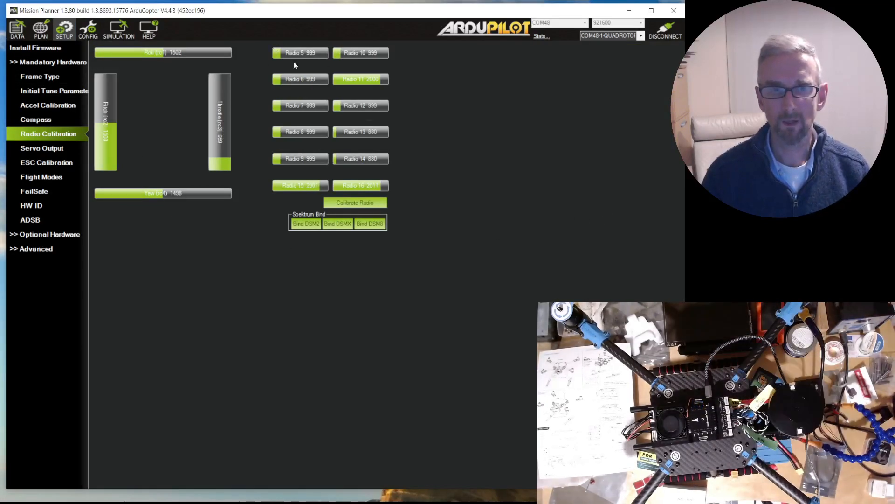
{"action": "mouse_move", "coordinate": [271, 67]}
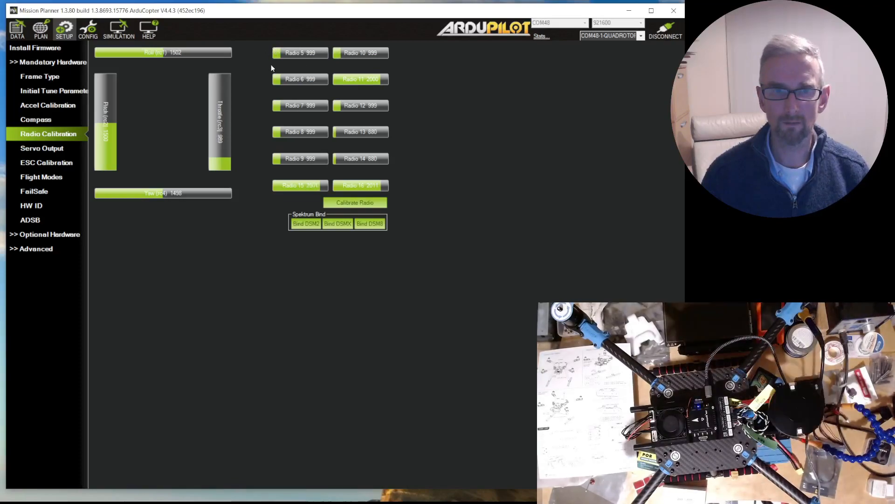
{"action": "mouse_move", "coordinate": [280, 47]}
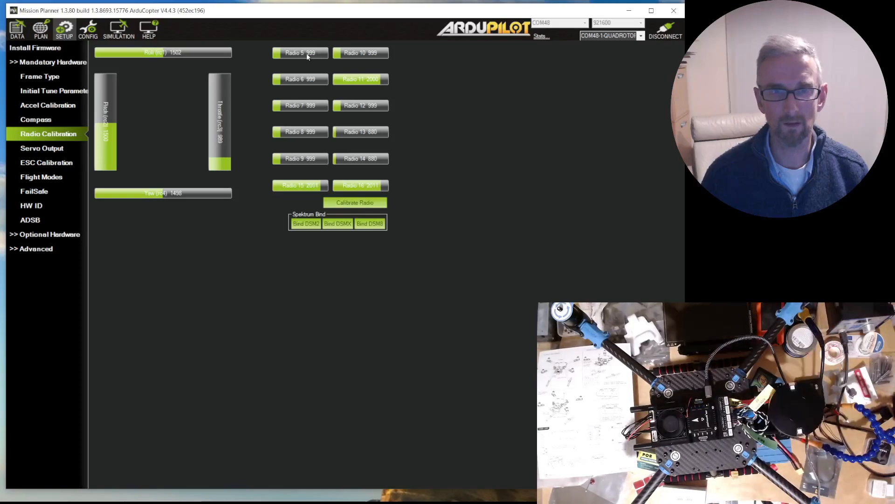
{"action": "mouse_move", "coordinate": [301, 58]}
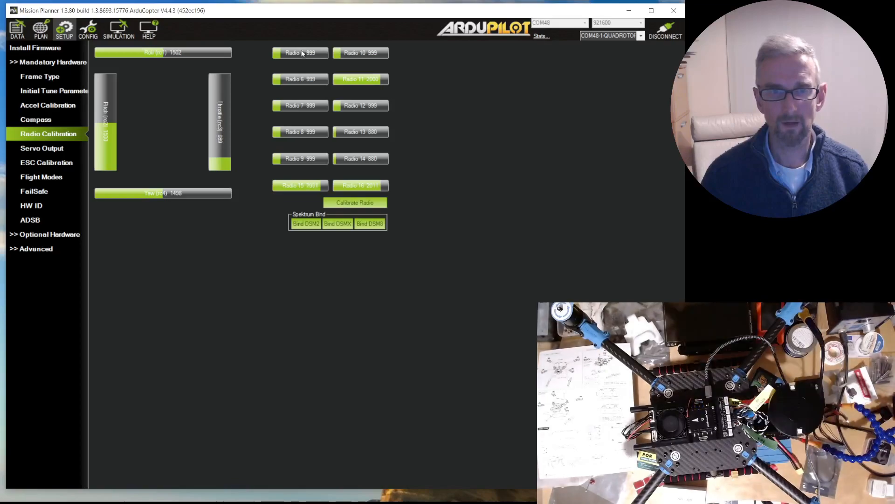
{"action": "mouse_move", "coordinate": [304, 54]}
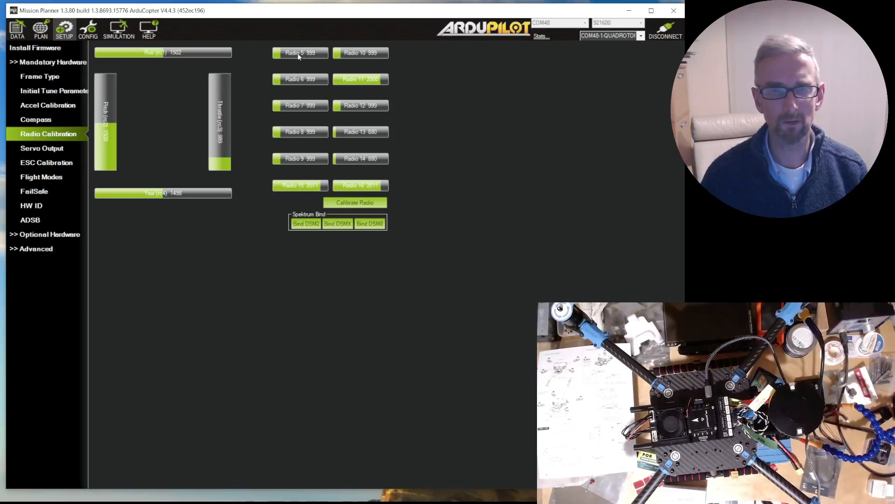
{"action": "mouse_move", "coordinate": [287, 74]}
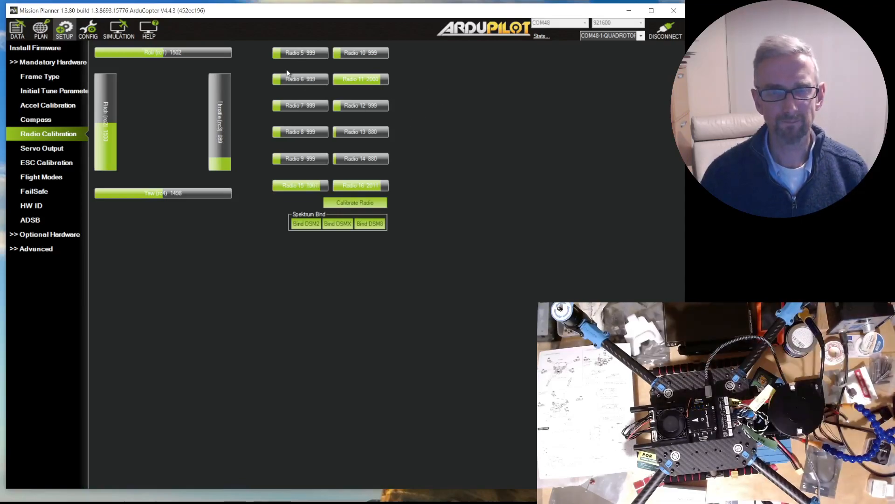
{"action": "mouse_move", "coordinate": [297, 59]}
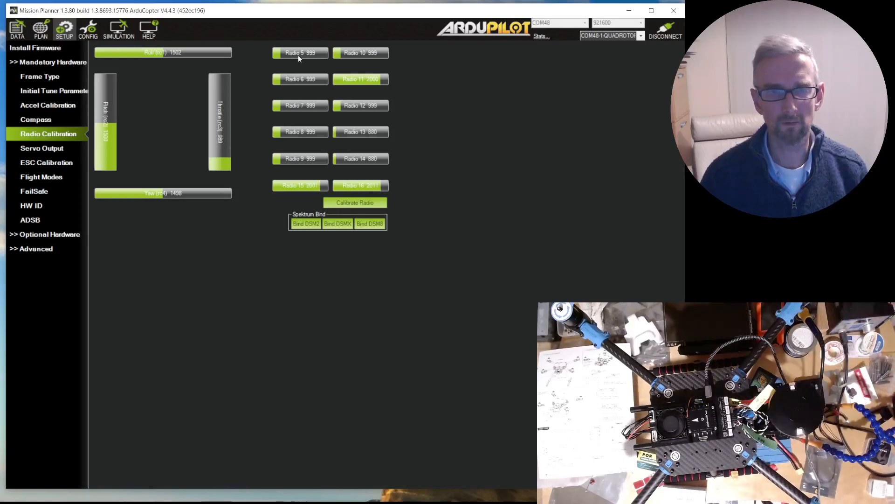
{"action": "mouse_move", "coordinate": [300, 63]}
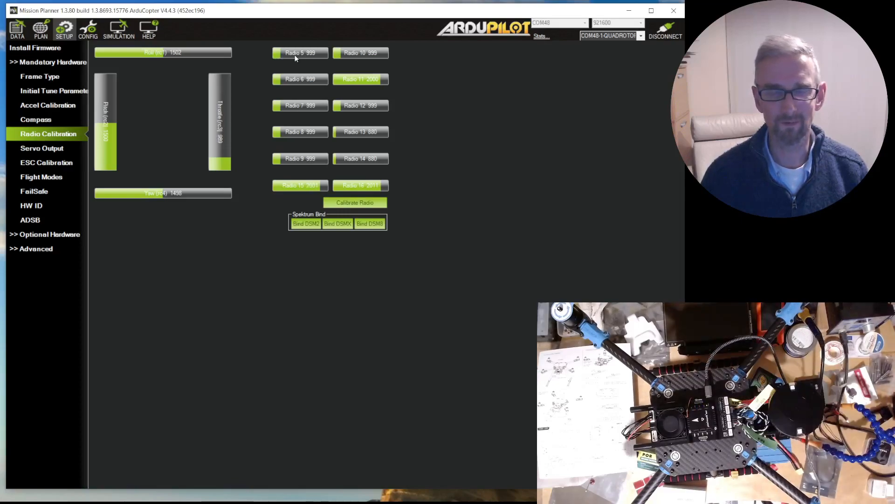
{"action": "mouse_move", "coordinate": [331, 100]}
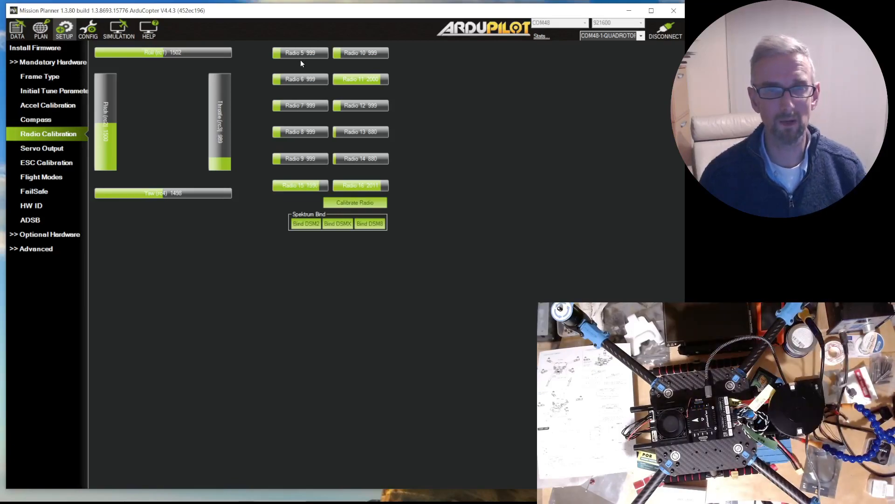
{"action": "mouse_move", "coordinate": [522, 127]}
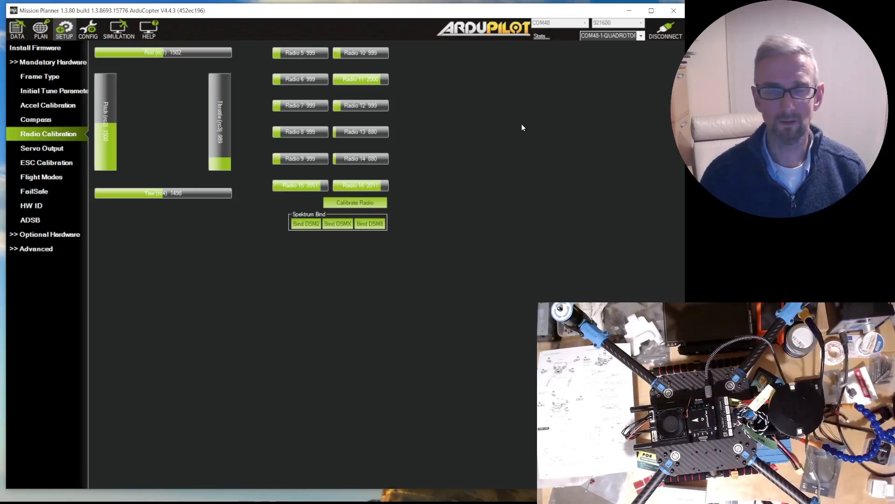
{"action": "mouse_move", "coordinate": [409, 112]}
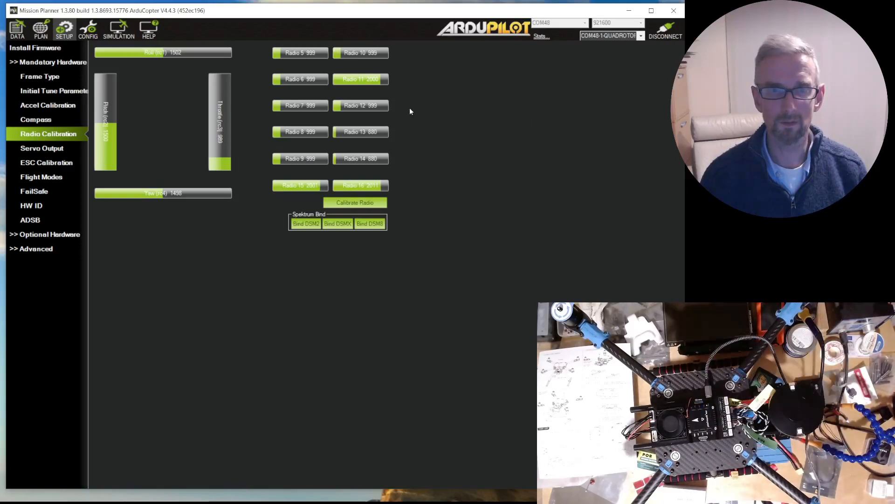
{"action": "mouse_move", "coordinate": [305, 56]}
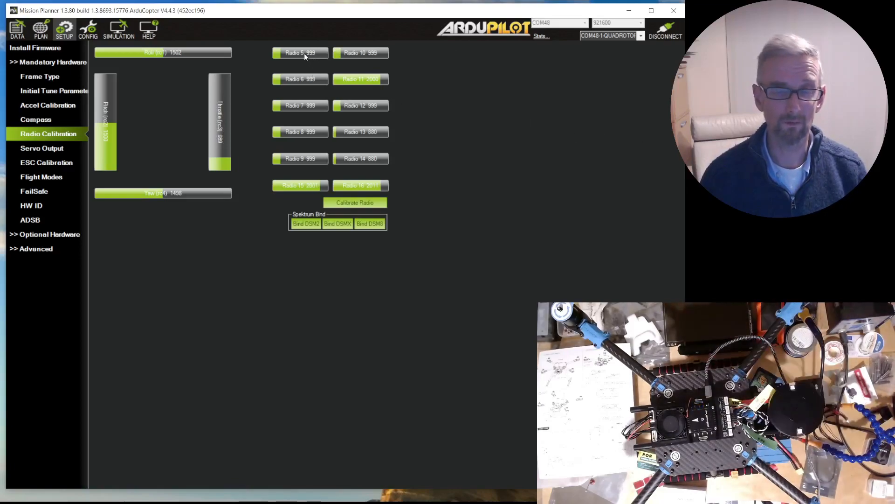
{"action": "mouse_move", "coordinate": [311, 81]}
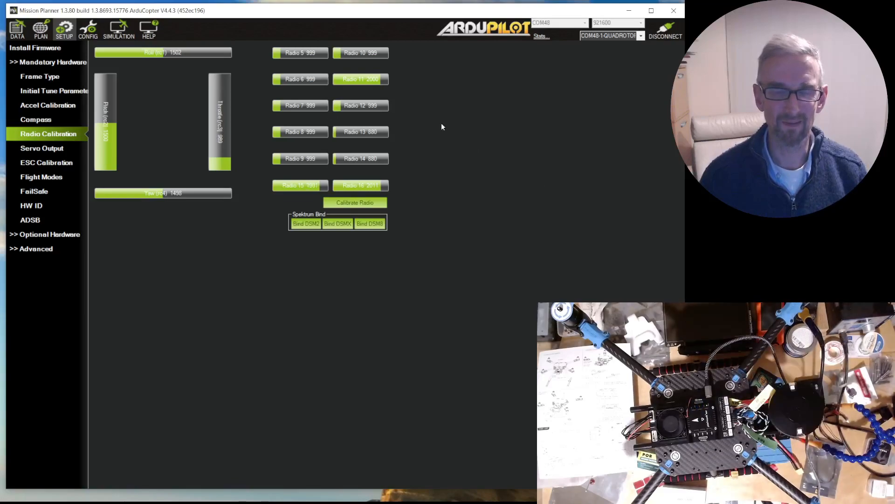
{"action": "mouse_move", "coordinate": [300, 71]}
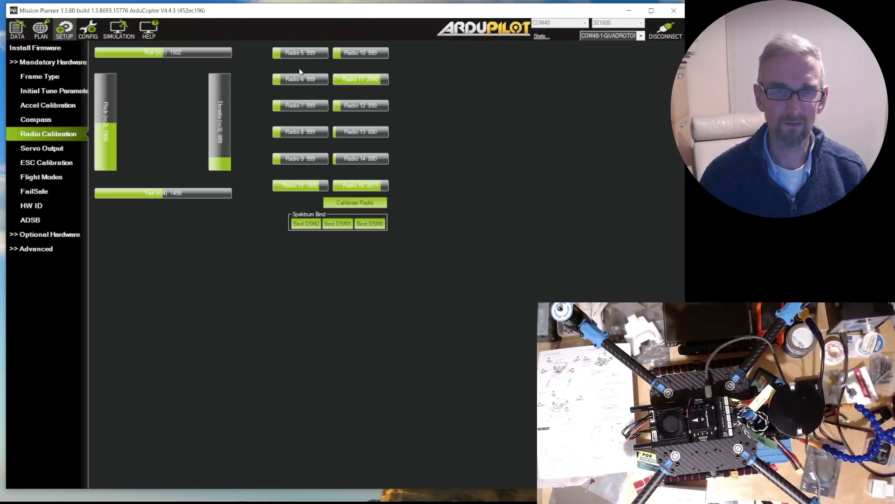
{"action": "mouse_move", "coordinate": [297, 53]}
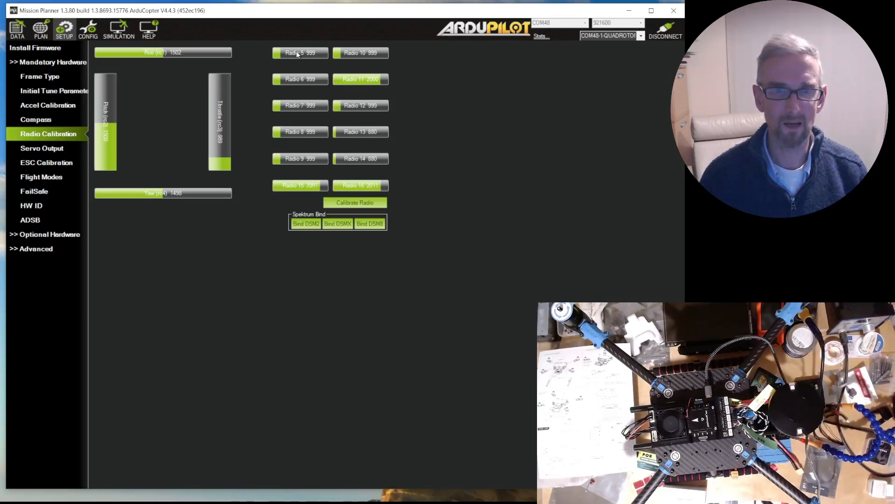
{"action": "mouse_move", "coordinate": [403, 132]}
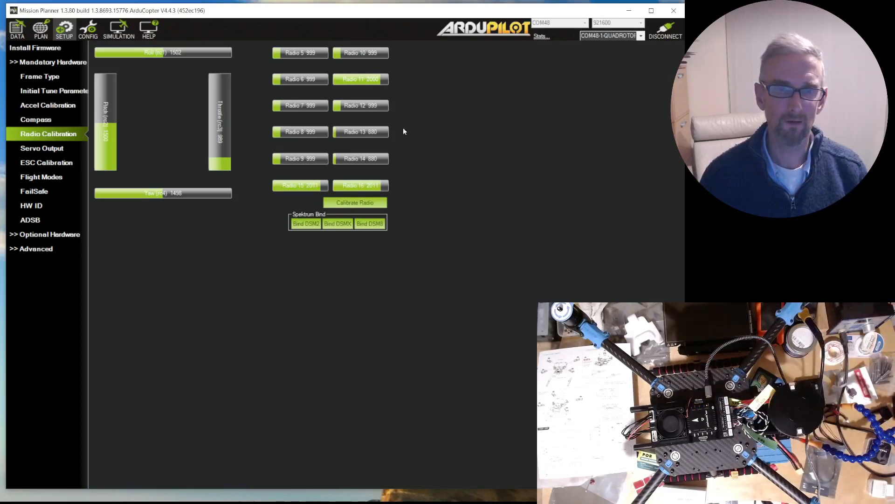
{"action": "mouse_move", "coordinate": [283, 64]}
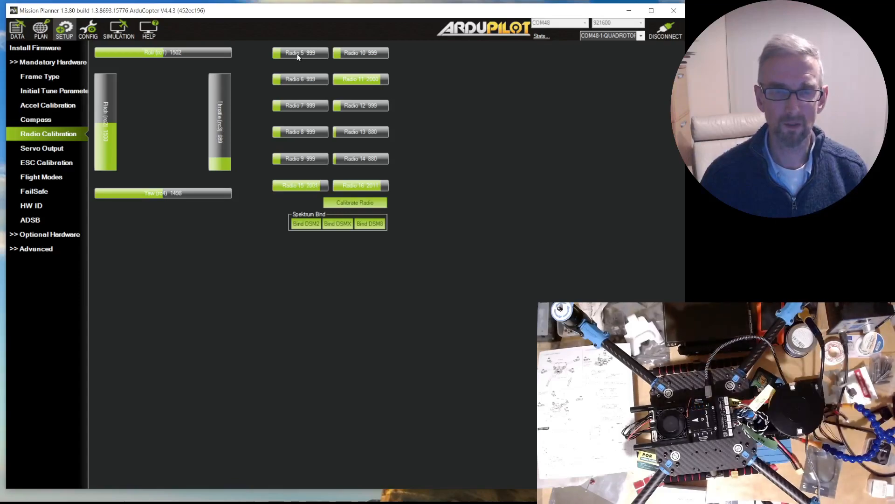
{"action": "mouse_move", "coordinate": [297, 54]}
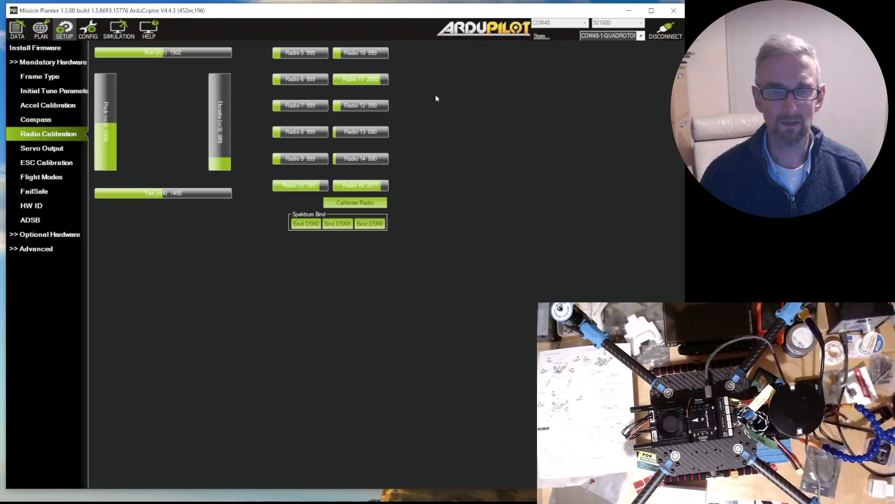
{"action": "mouse_move", "coordinate": [477, 160]}
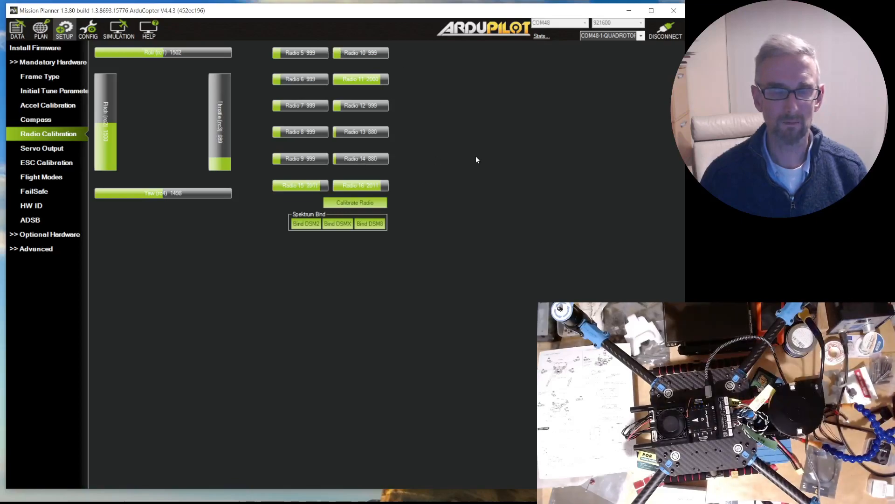
{"action": "mouse_move", "coordinate": [498, 149]}
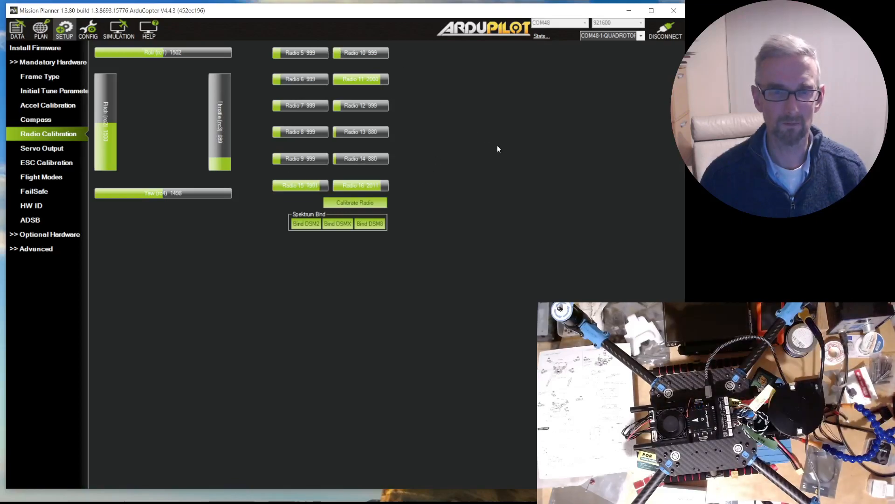
{"action": "mouse_move", "coordinate": [461, 198]}
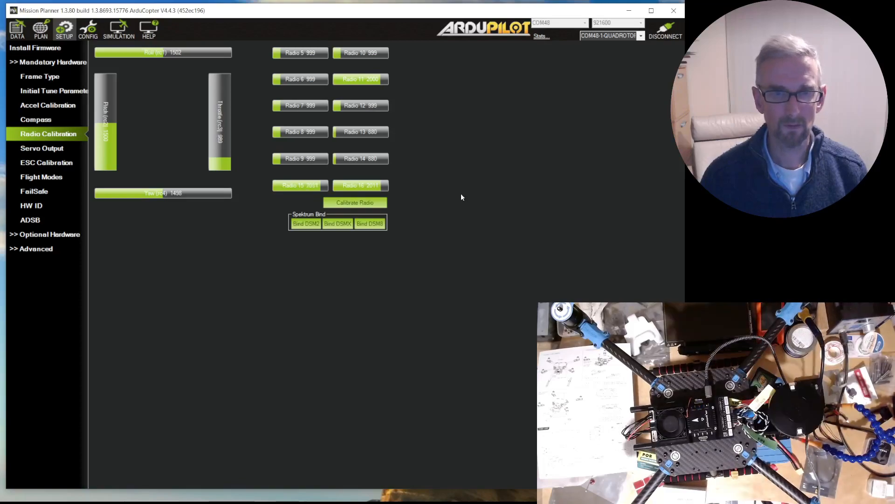
{"action": "mouse_move", "coordinate": [422, 176]}
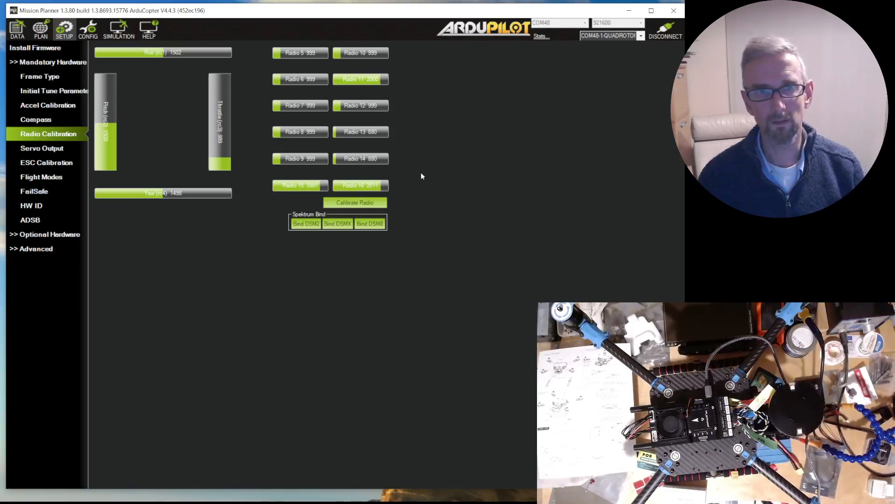
{"action": "mouse_move", "coordinate": [305, 96]}
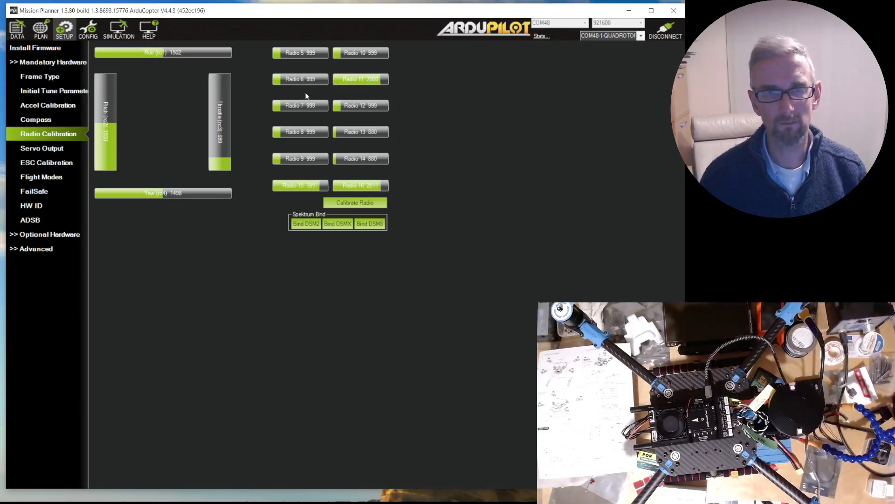
{"action": "mouse_move", "coordinate": [298, 55]}
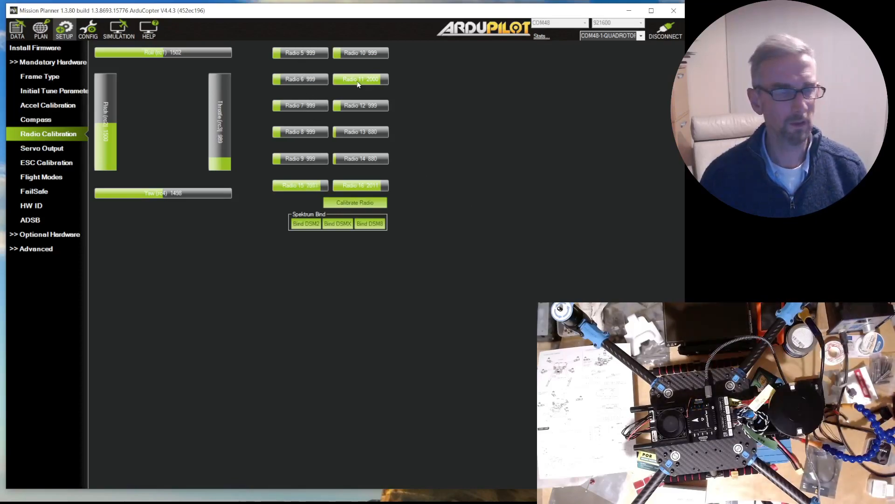
{"action": "mouse_move", "coordinate": [255, 265]}
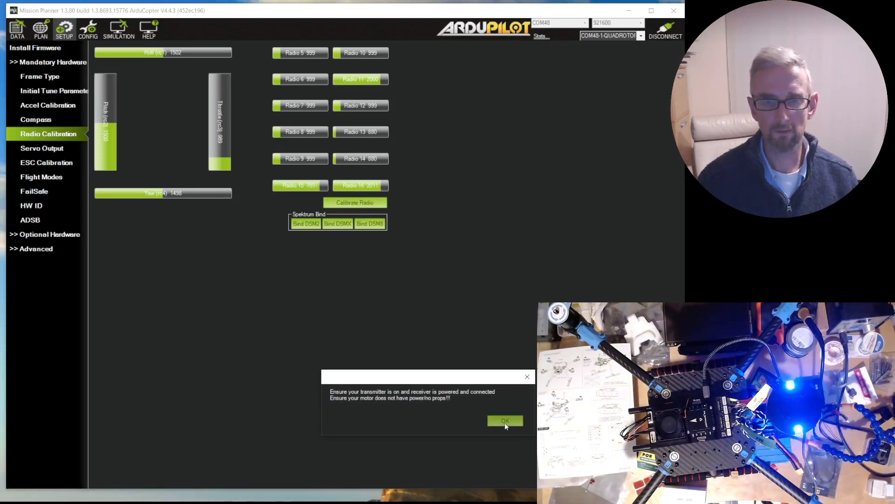
{"action": "left_click", "coordinate": [504, 420]}
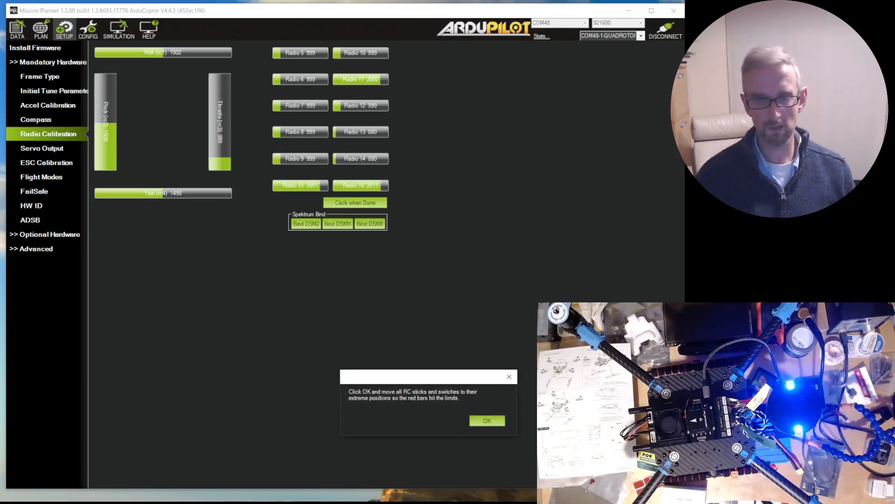
{"action": "left_click", "coordinate": [486, 421]}
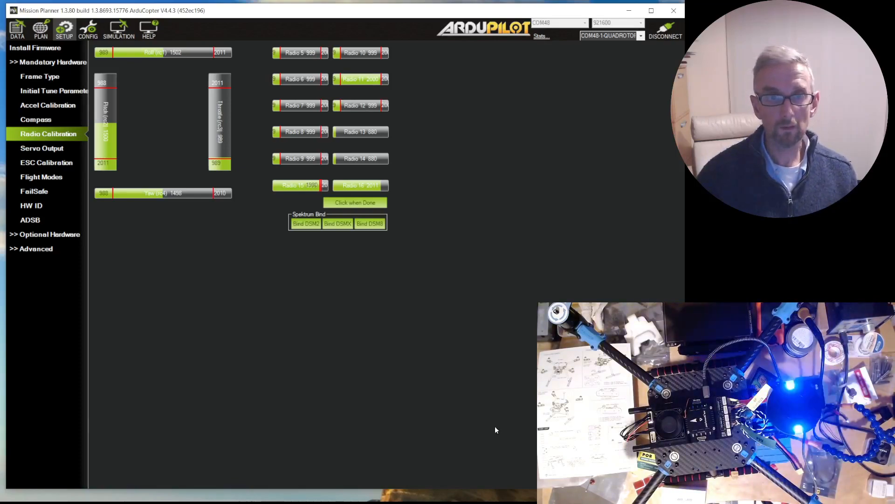
{"action": "mouse_move", "coordinate": [394, 42]}
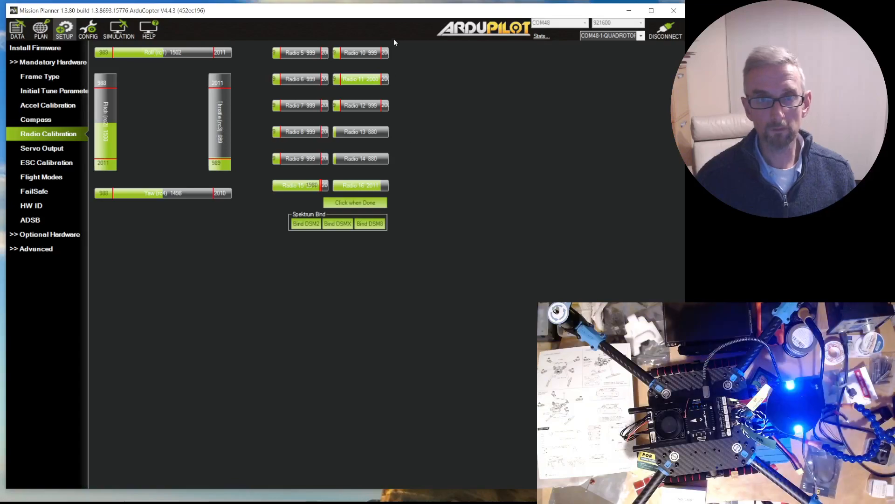
{"action": "mouse_move", "coordinate": [407, 139]}
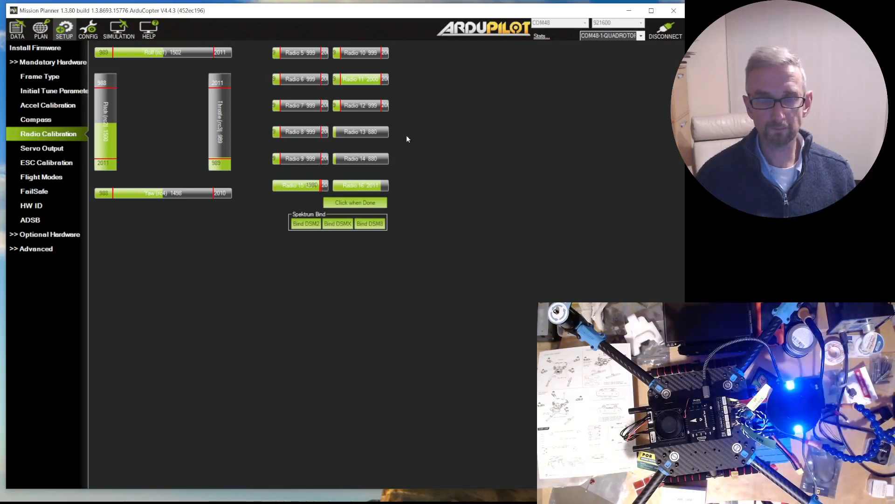
{"action": "left_click", "coordinate": [354, 202]}
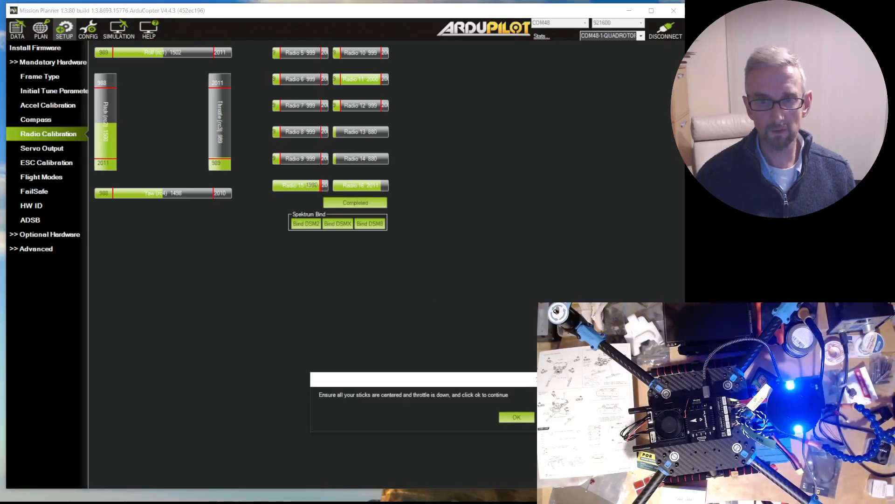
{"action": "left_click", "coordinate": [516, 416]}
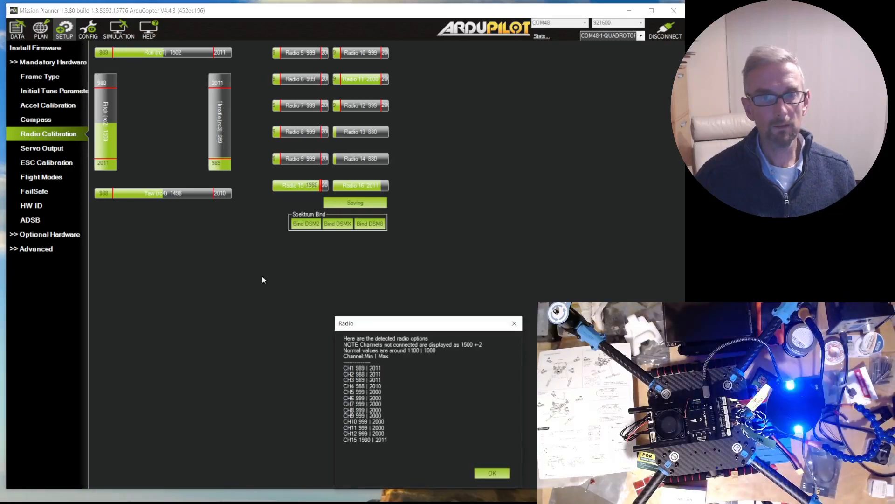
{"action": "left_click", "coordinate": [491, 472]}
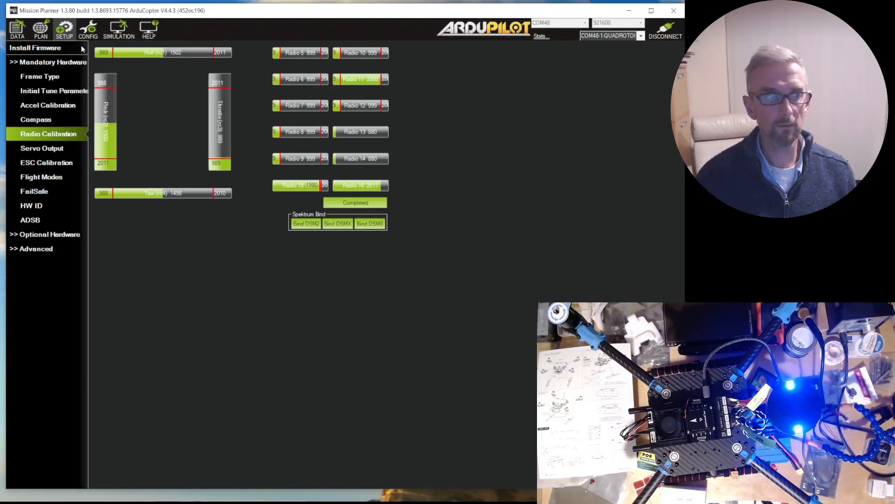
{"action": "left_click", "coordinate": [88, 29]}
{"action": "type", "text": "FLT"}
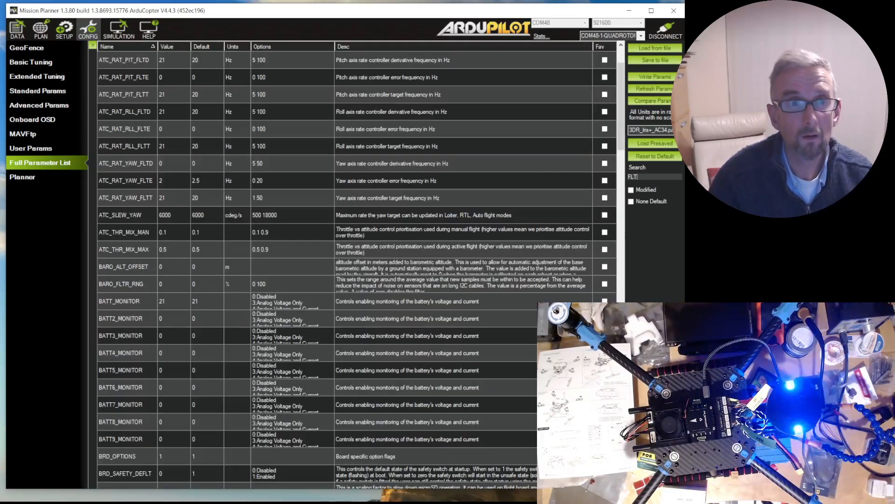
{"action": "scroll", "scroll_direction": "down", "scroll_amount": 3}
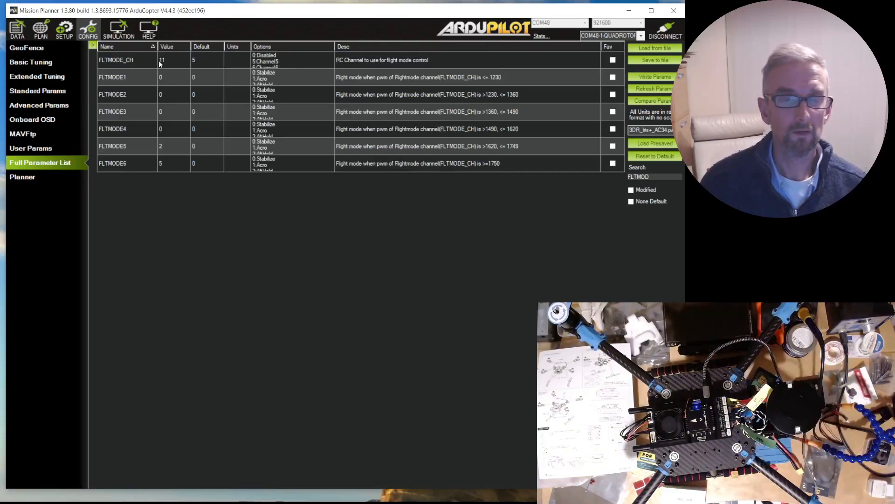
{"action": "left_click", "coordinate": [173, 60]}
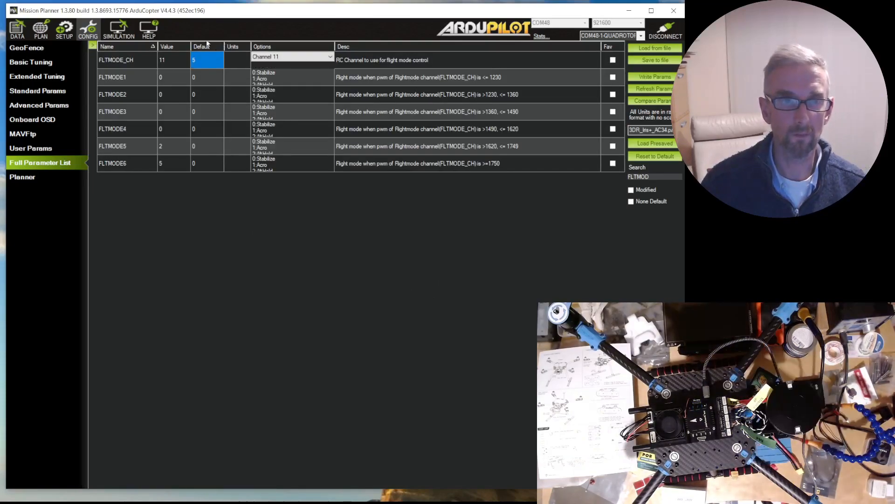
{"action": "left_click", "coordinate": [168, 60]}
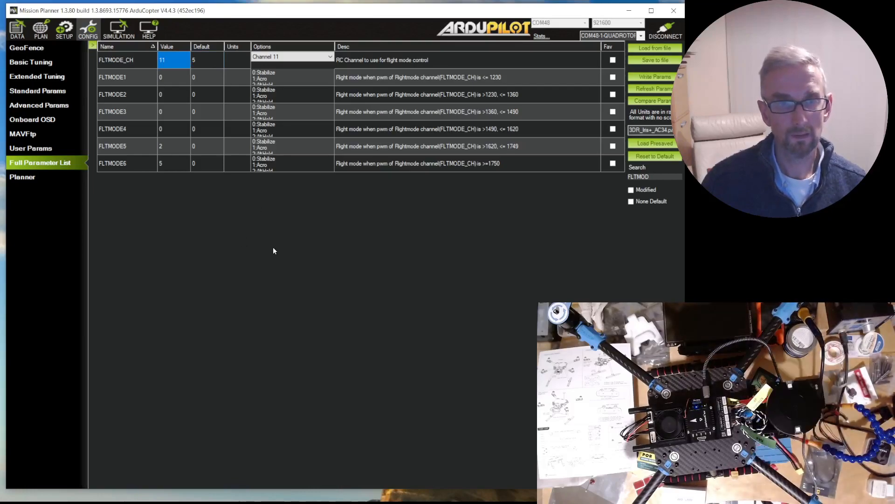
{"action": "mouse_move", "coordinate": [166, 113]}
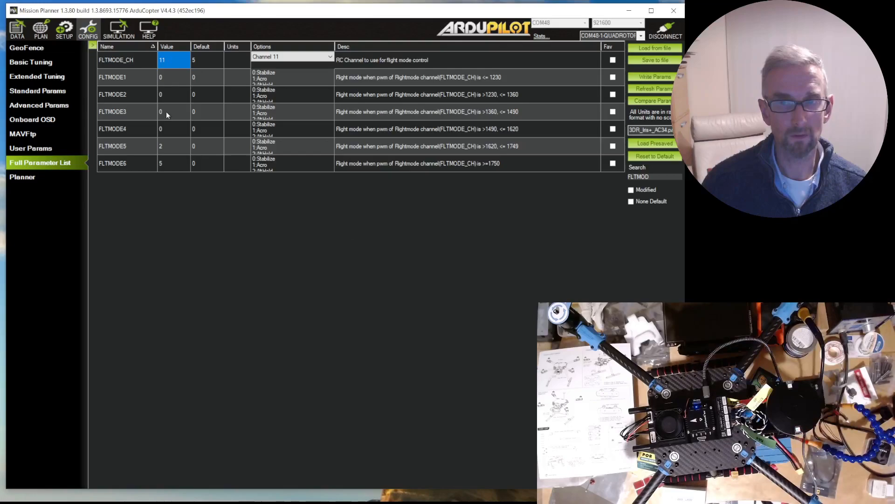
{"action": "mouse_move", "coordinate": [167, 202]}
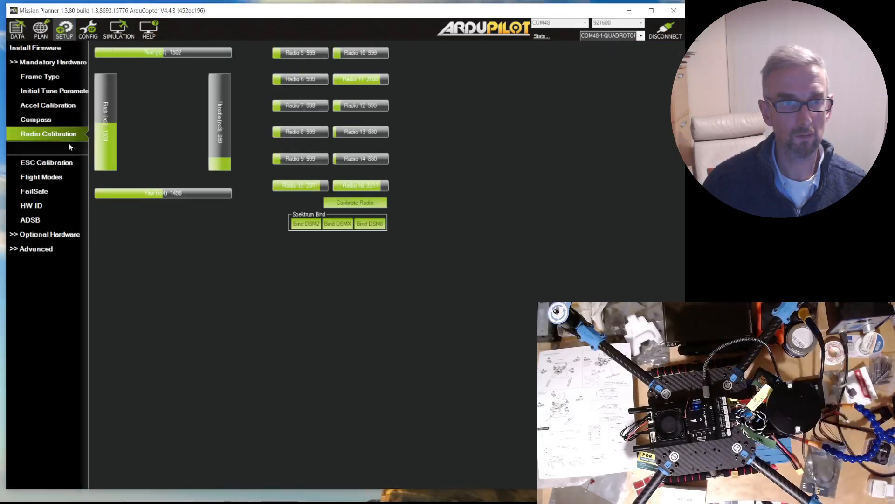
Save flight modes as Stabilize for 1–4, AltHold for 5, Loiter for 6.
{"action": "left_click", "coordinate": [41, 176]}
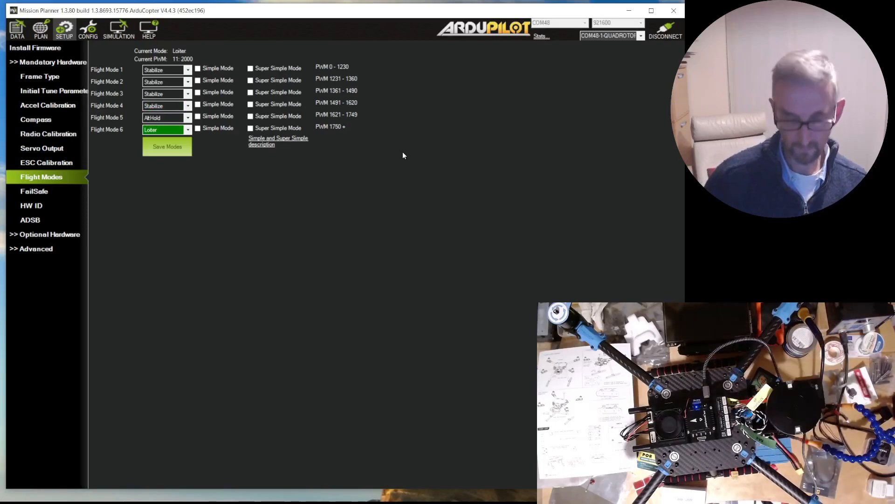
{"action": "mouse_move", "coordinate": [310, 122]}
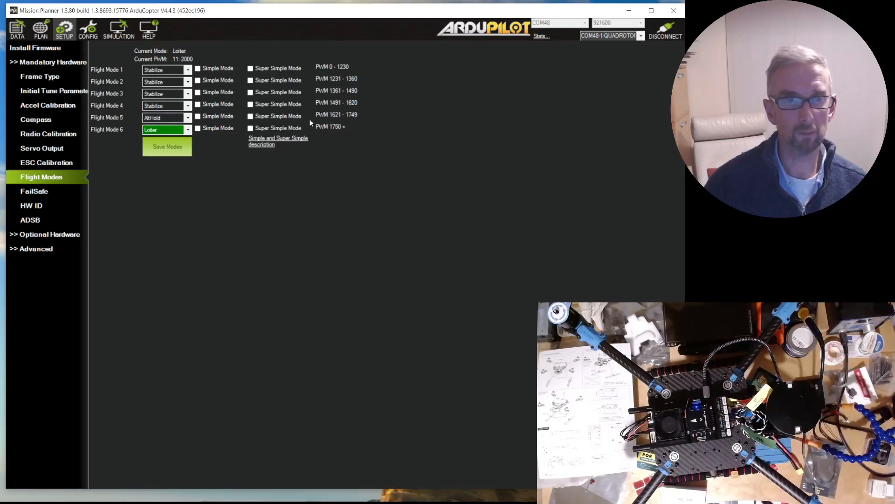
{"action": "mouse_move", "coordinate": [133, 226]}
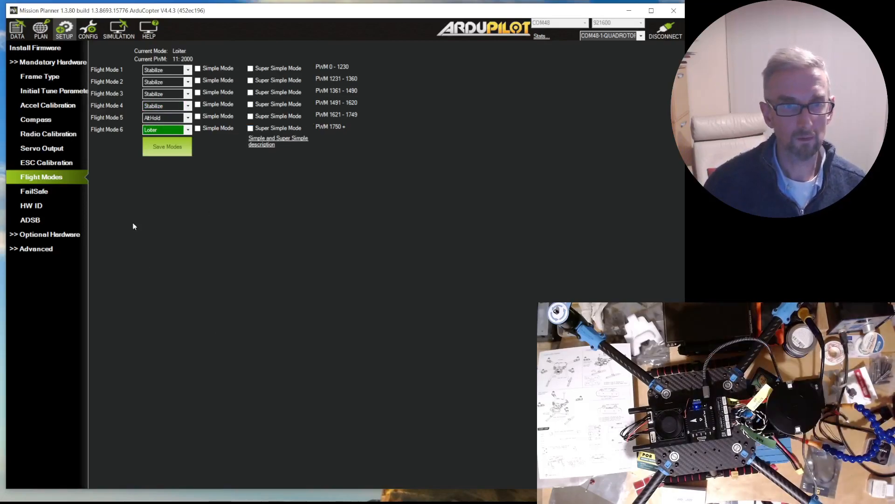
{"action": "left_click", "coordinate": [167, 146]}
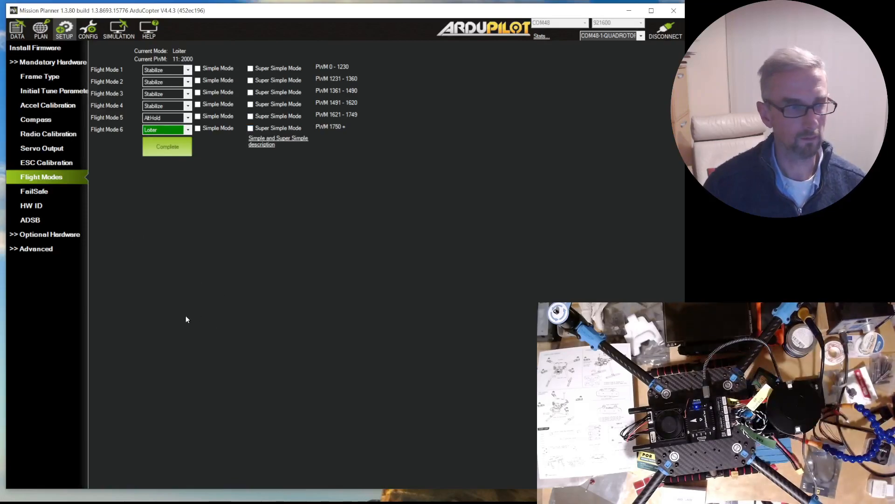
{"action": "mouse_move", "coordinate": [387, 194]}
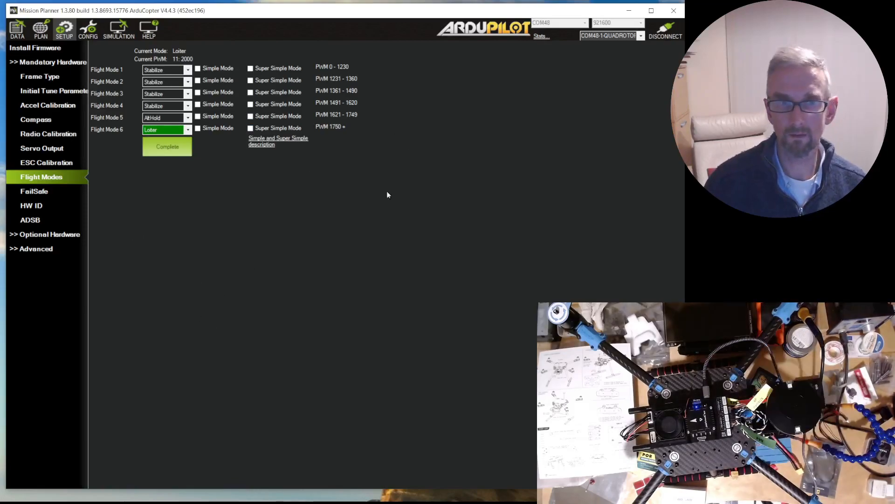
{"action": "mouse_move", "coordinate": [376, 298]}
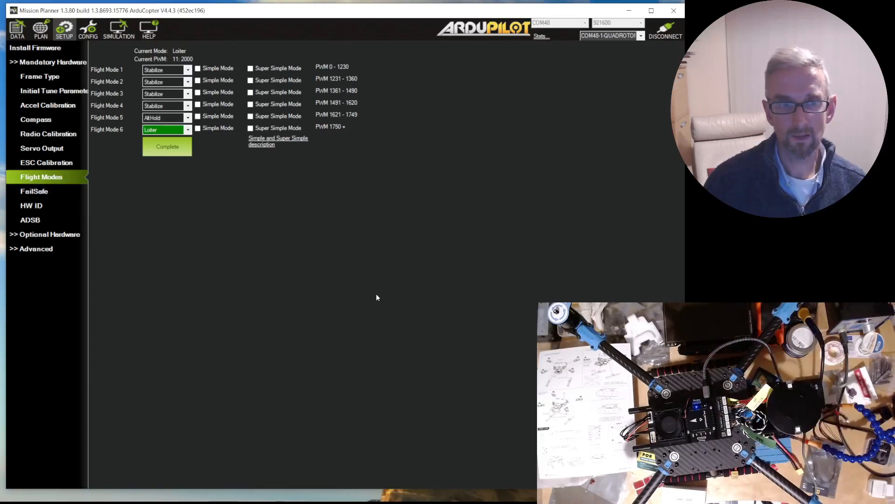
{"action": "mouse_move", "coordinate": [257, 207]}
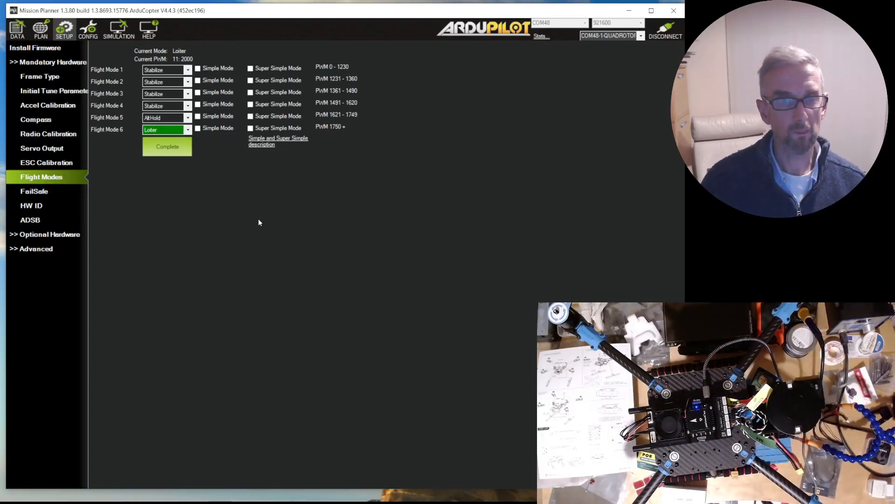
{"action": "mouse_move", "coordinate": [264, 242]}
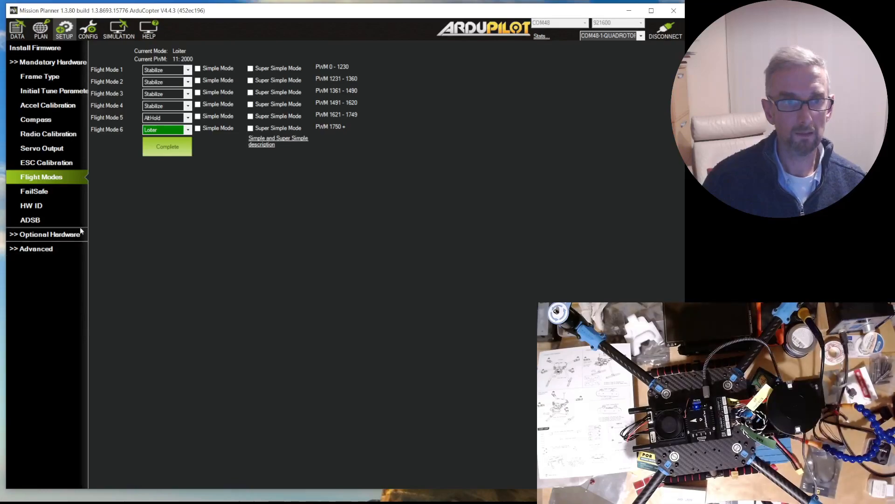
{"action": "mouse_move", "coordinate": [78, 248]}
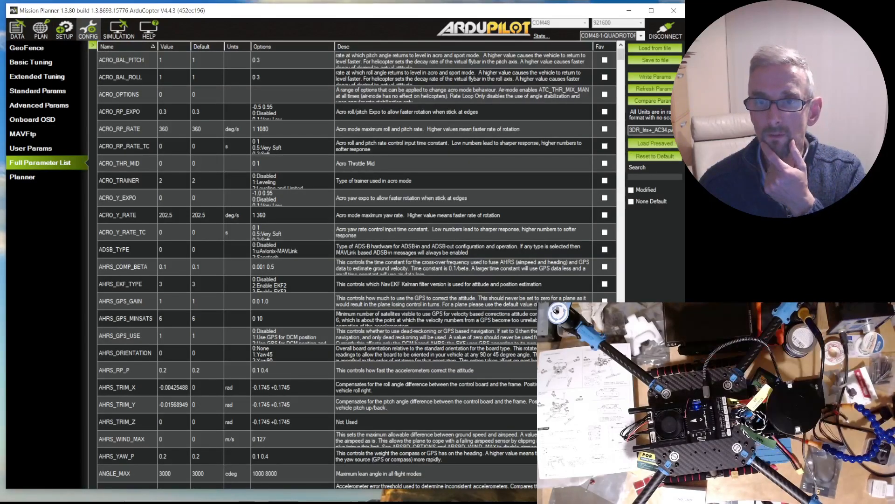
Choose Holybro-S500.param as the preset and begin saving current parameters to a file.
{"action": "left_click", "coordinate": [653, 130]}
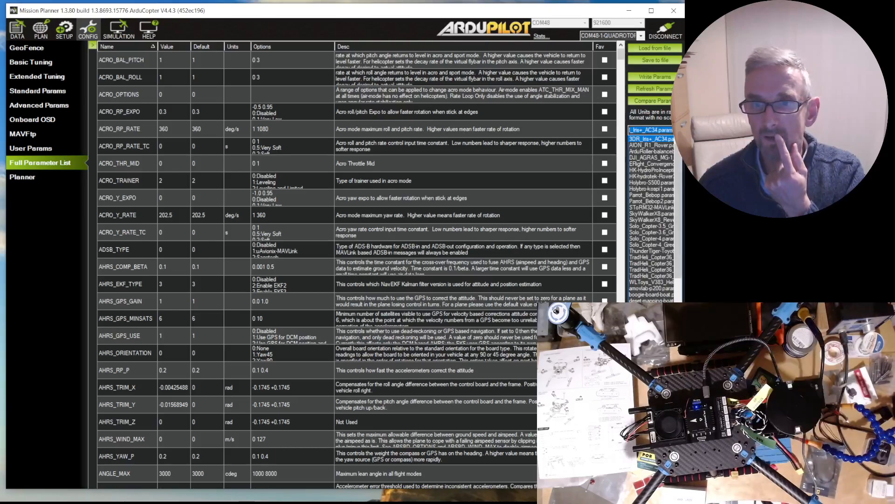
{"action": "left_click", "coordinate": [651, 183]}
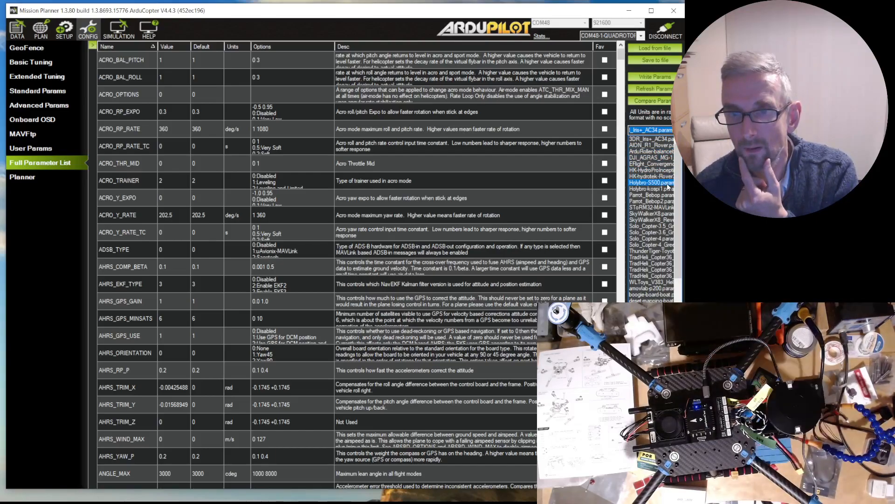
{"action": "left_click", "coordinate": [651, 213]}
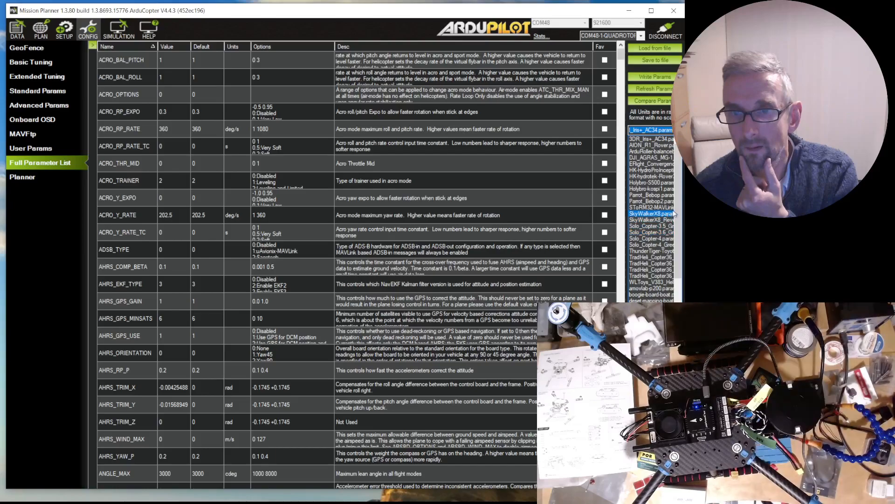
{"action": "scroll", "scroll_direction": "down", "scroll_amount": 3}
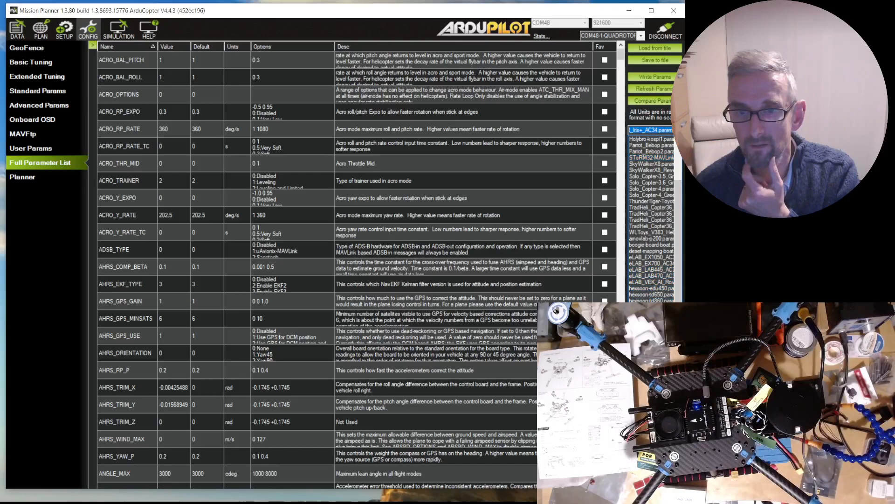
{"action": "left_click", "coordinate": [651, 294]}
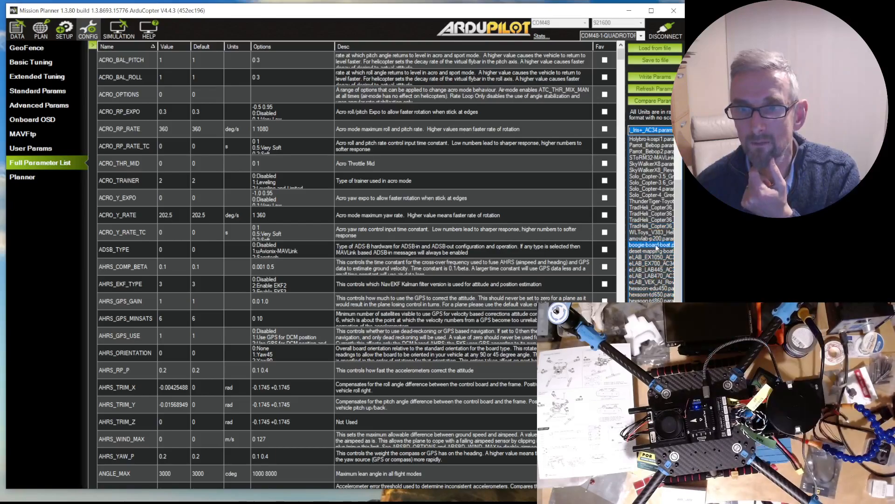
{"action": "left_click", "coordinate": [651, 201]}
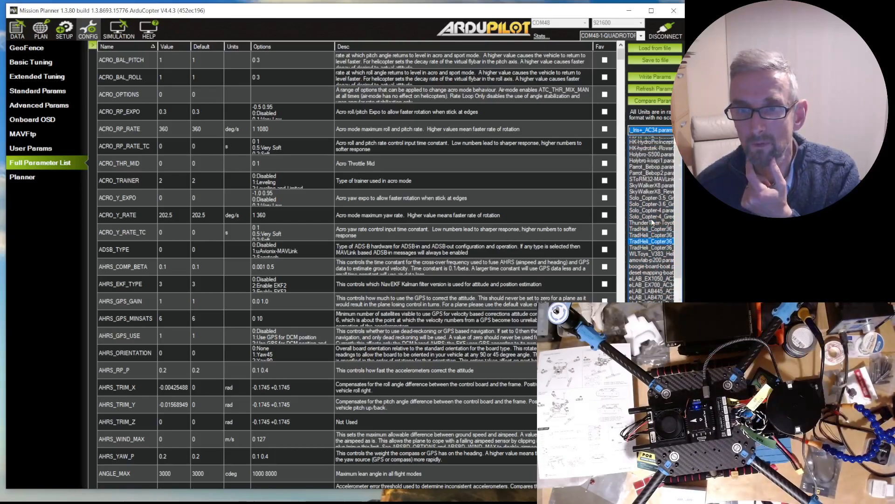
{"action": "scroll", "scroll_direction": "up", "scroll_amount": 3}
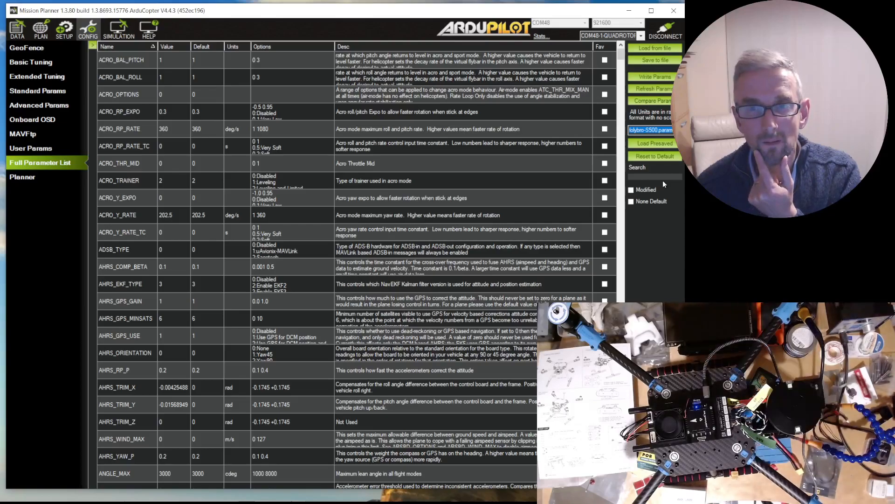
{"action": "mouse_move", "coordinate": [655, 143]}
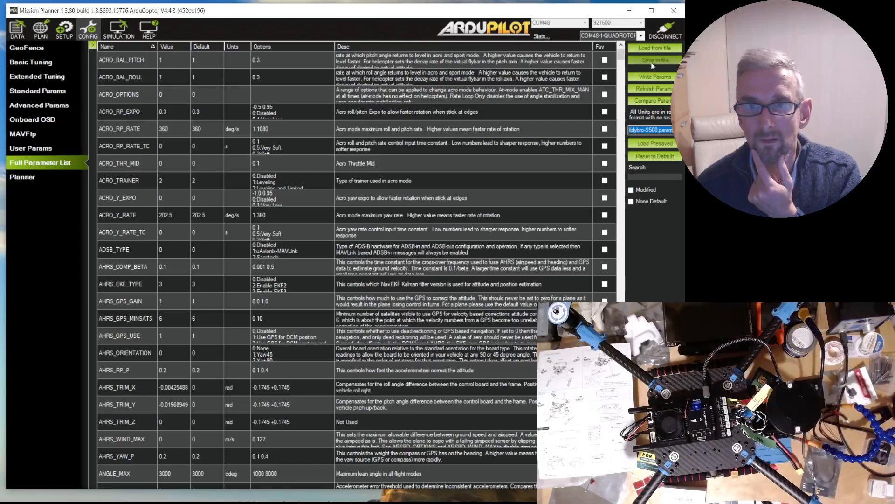
{"action": "left_click", "coordinate": [655, 60]}
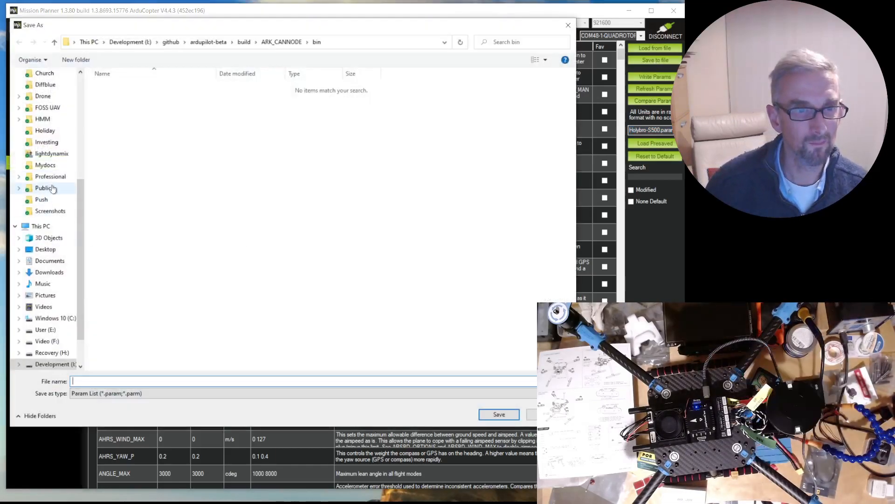
Go to Dropbox > Public > parameters and take an existing preset's file name.
{"action": "left_click", "coordinate": [43, 188]}
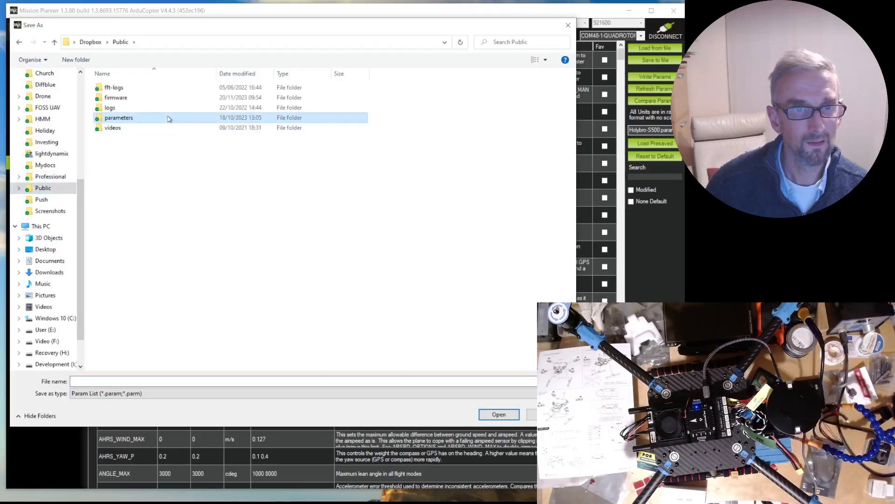
{"action": "double_click", "coordinate": [118, 117]}
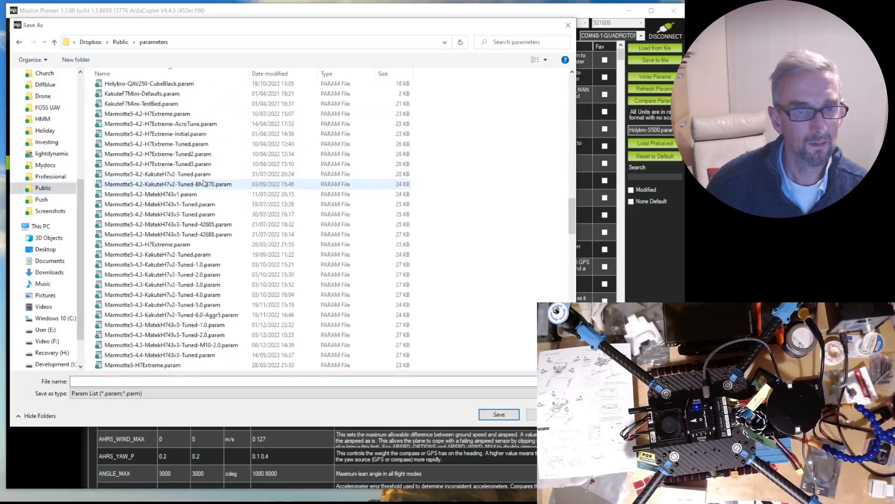
{"action": "scroll", "scroll_direction": "up", "scroll_amount": 3}
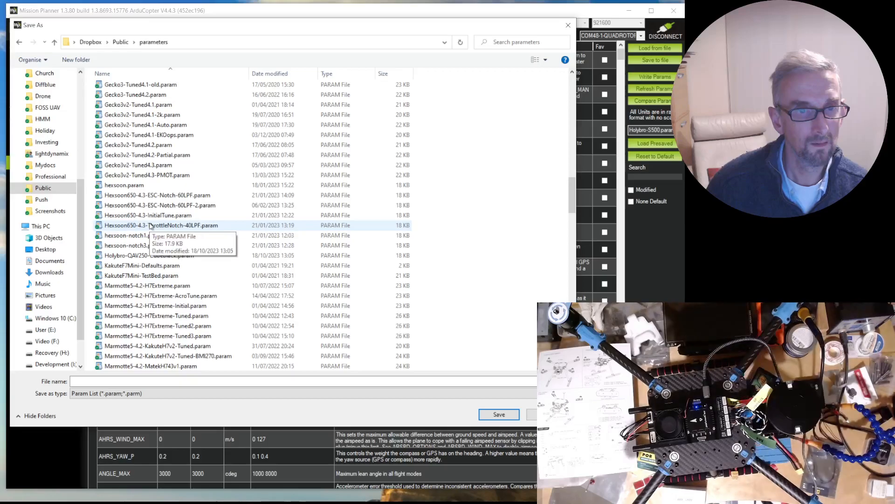
{"action": "left_click", "coordinate": [149, 255]}
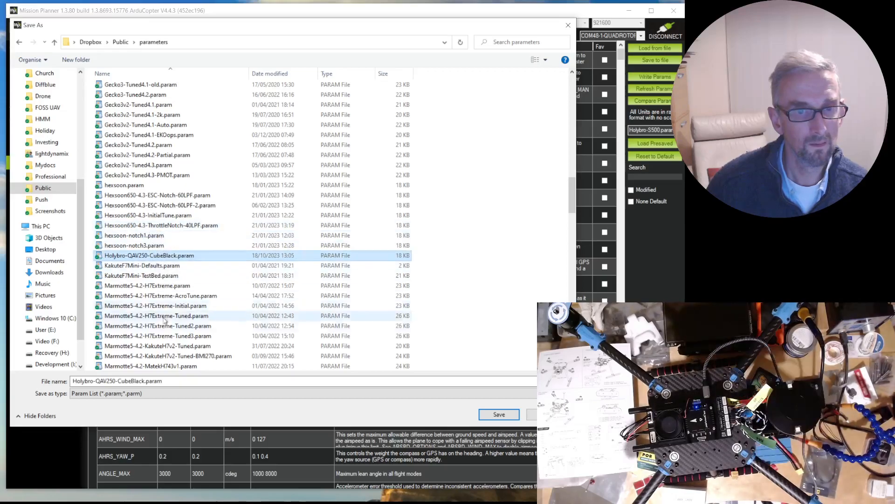
Save the backup as Holybro-X500-Pixhawk6x.param and load the preset for comparison.
{"action": "double_click", "coordinate": [107, 381]}
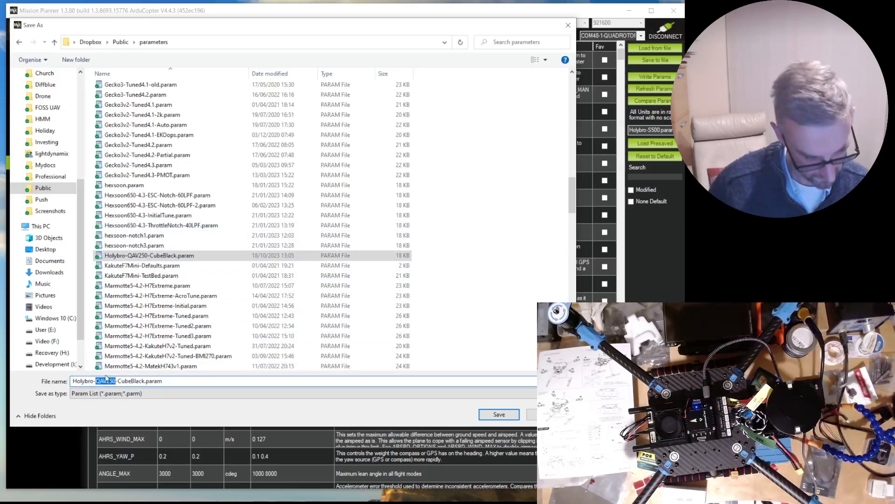
{"action": "type", "text": "X500"}
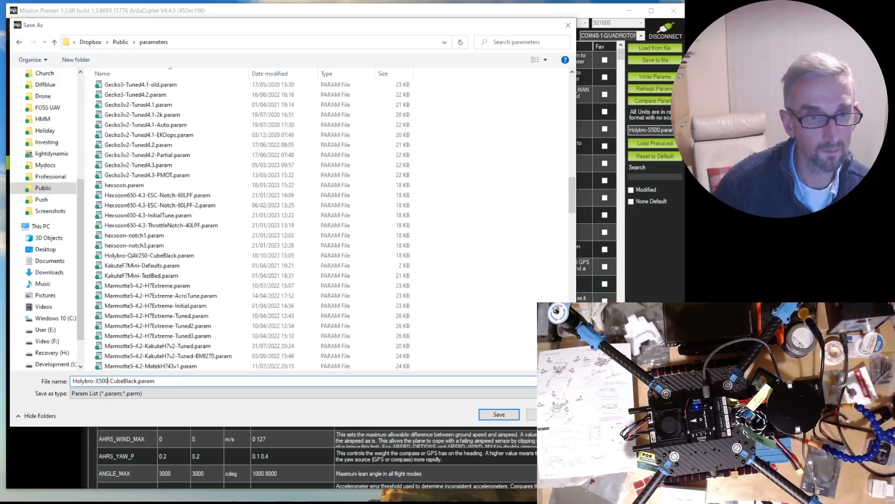
{"action": "type", "text": "Pixhawk6X"}
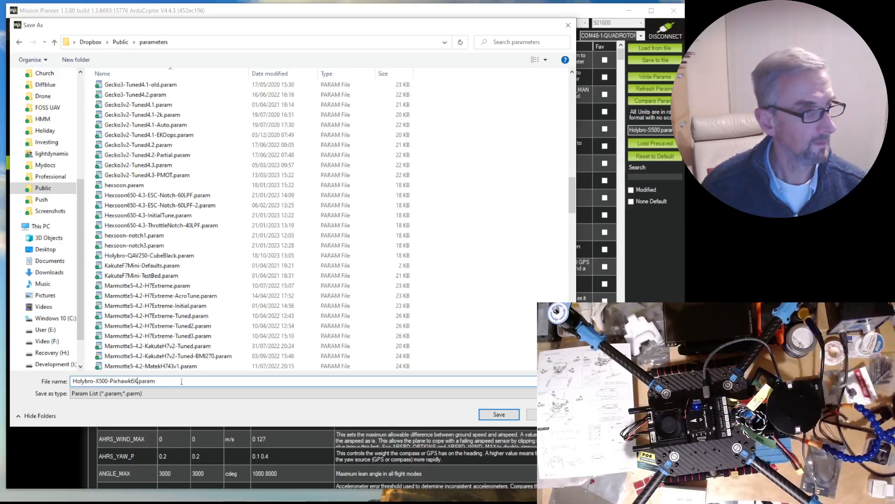
{"action": "left_click", "coordinate": [498, 414]}
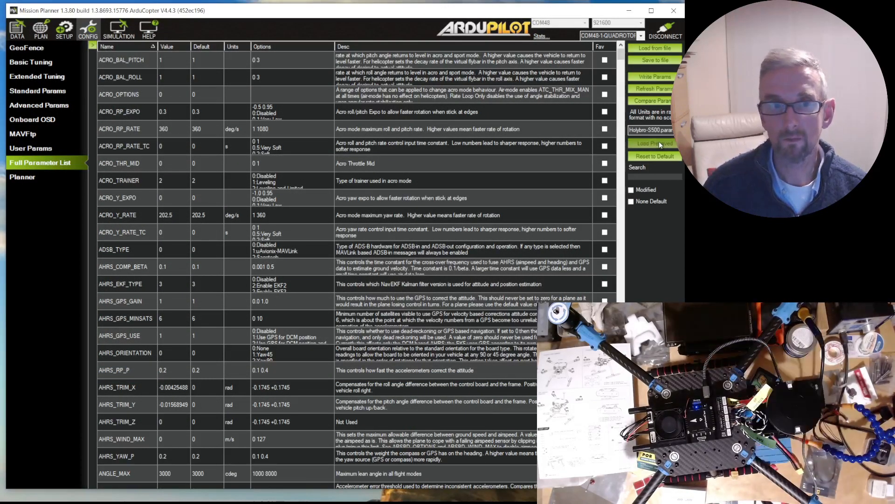
{"action": "left_click", "coordinate": [654, 144]}
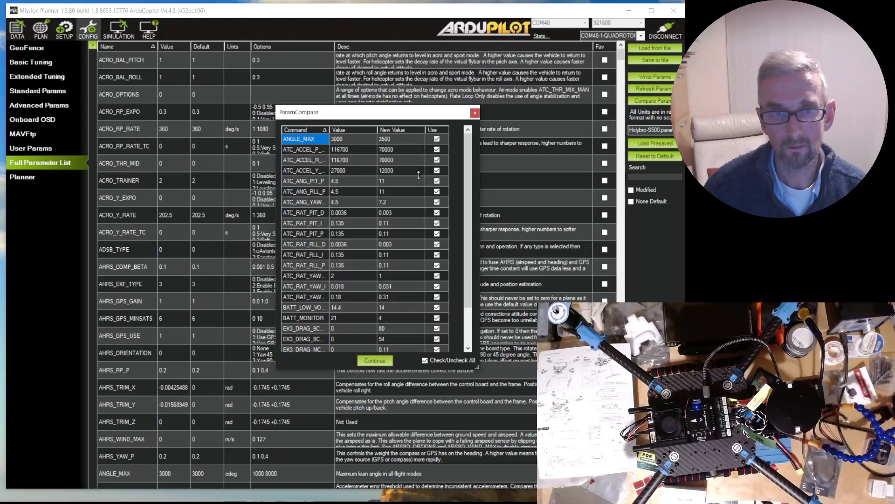
{"action": "mouse_move", "coordinate": [411, 216]}
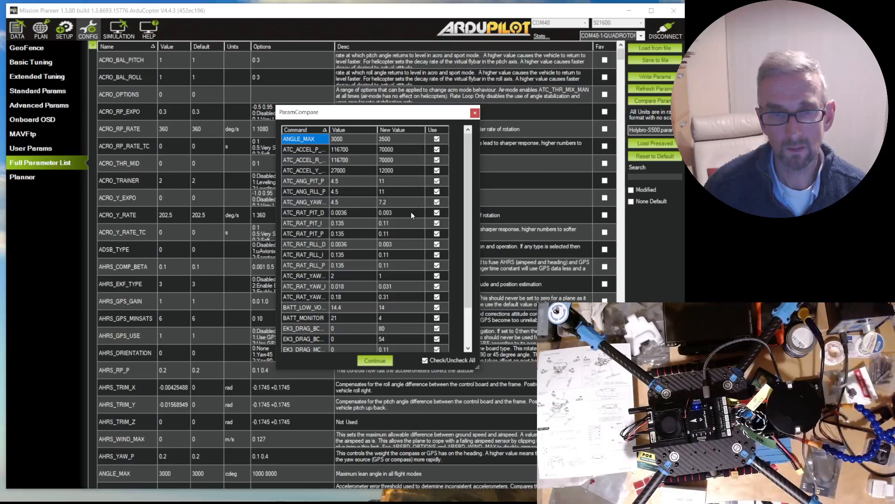
{"action": "mouse_move", "coordinate": [410, 246]}
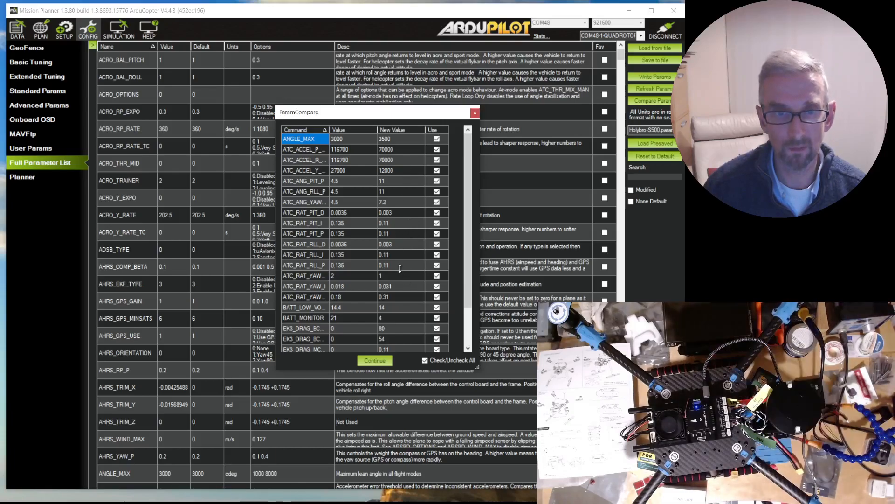
{"action": "mouse_move", "coordinate": [401, 267]}
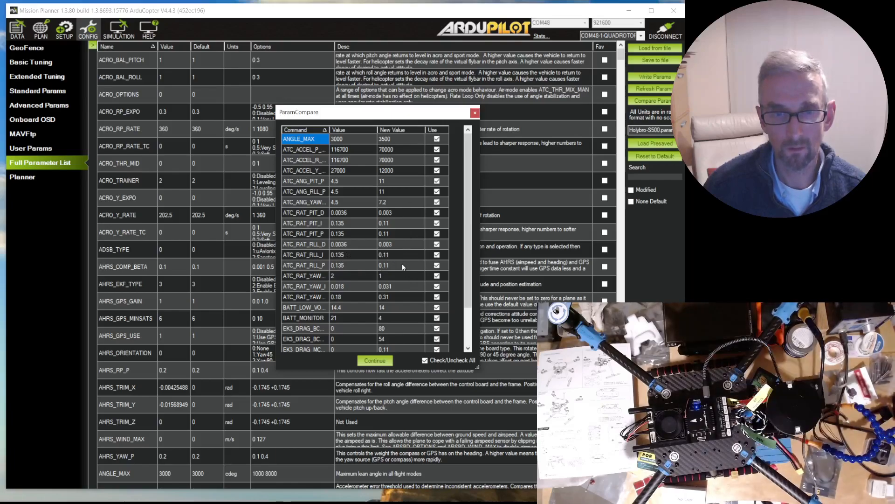
{"action": "mouse_move", "coordinate": [402, 256]}
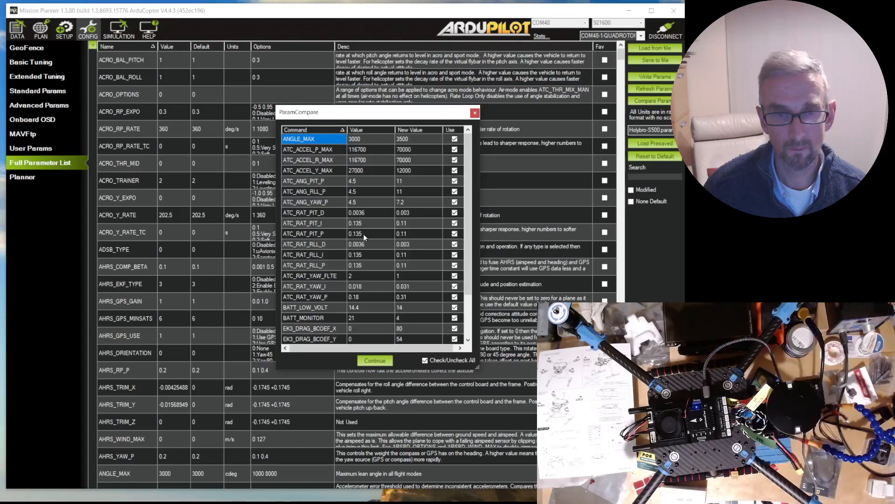
{"action": "mouse_move", "coordinate": [402, 280]}
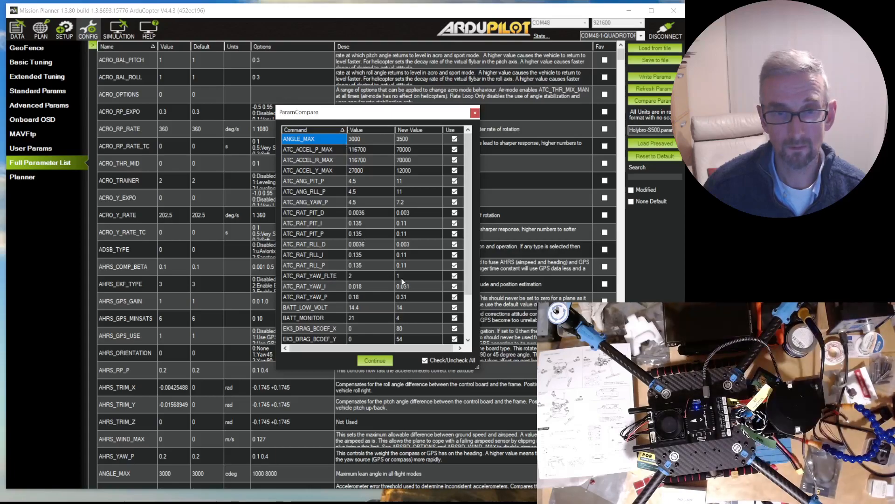
{"action": "mouse_move", "coordinate": [420, 283]}
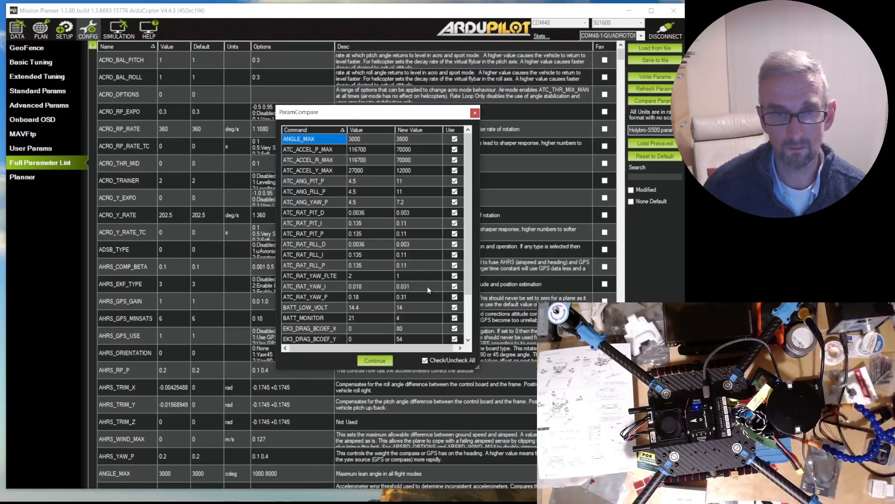
{"action": "mouse_move", "coordinate": [420, 300]}
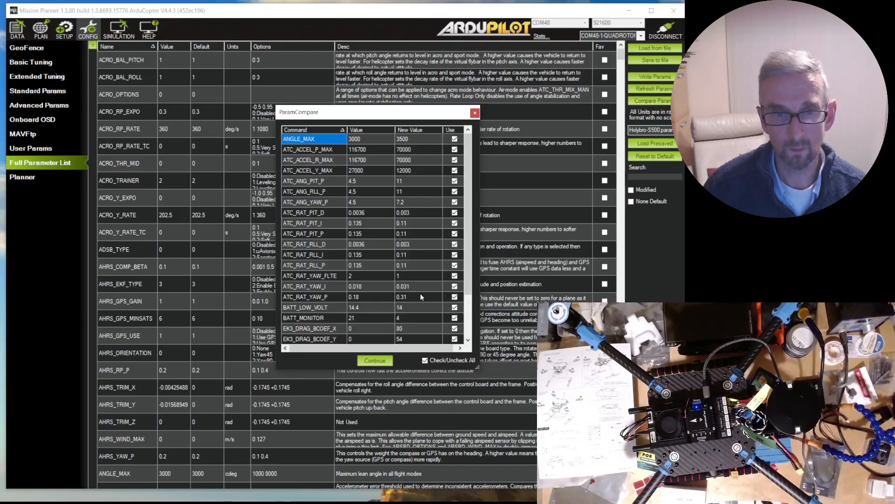
Untick BATT_LOW_VOLT, BATT_MONITOR and INS_GYRO_FILTER, then load the remaining preset values.
{"action": "scroll", "scroll_direction": "down", "scroll_amount": 3}
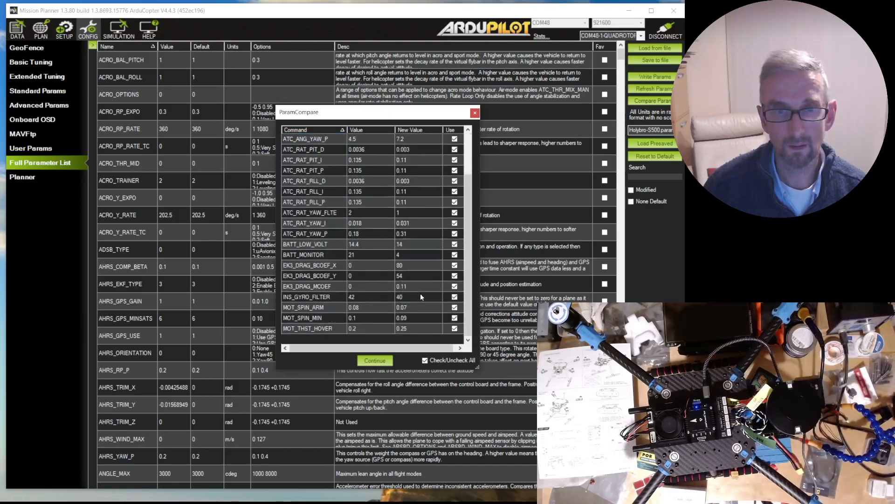
{"action": "mouse_move", "coordinate": [448, 247]}
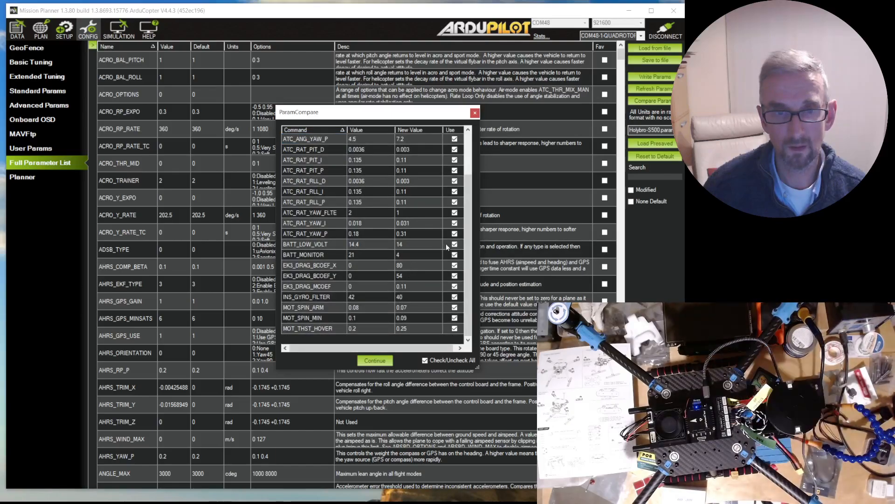
{"action": "left_click", "coordinate": [454, 244]}
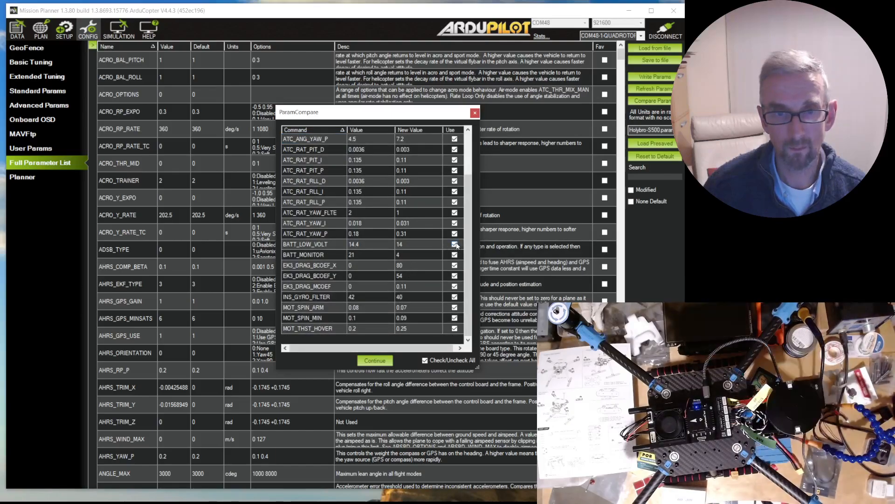
{"action": "left_click", "coordinate": [455, 254]}
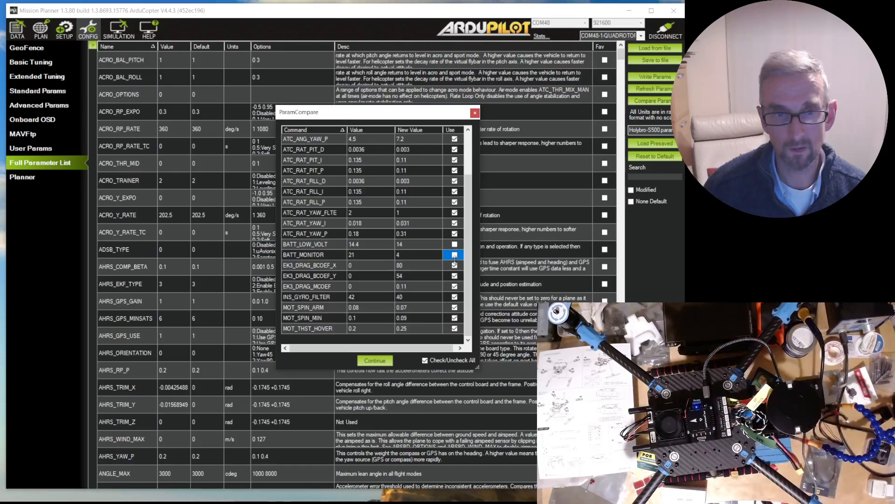
{"action": "left_click", "coordinate": [454, 254]}
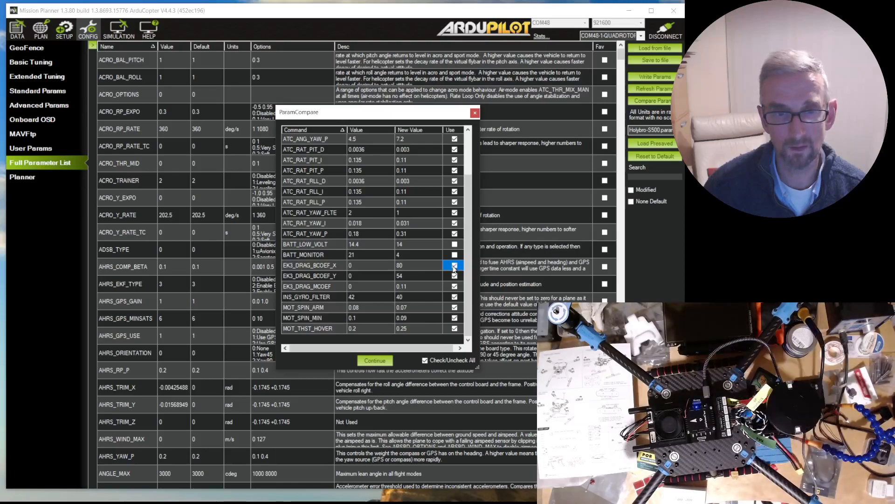
{"action": "left_click", "coordinate": [453, 265]}
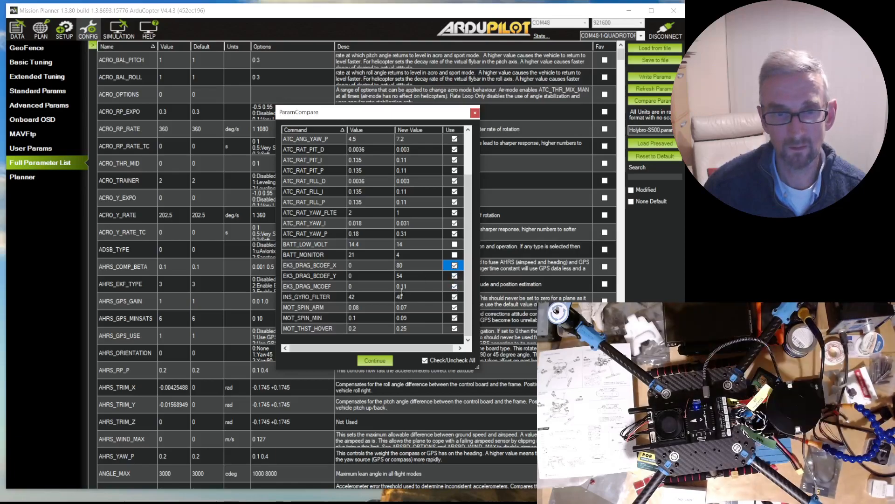
{"action": "left_click", "coordinate": [454, 296]}
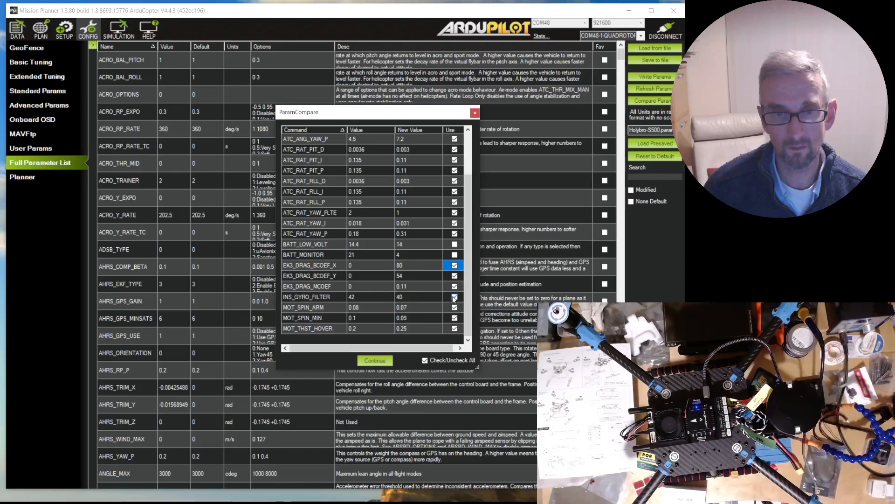
{"action": "left_click", "coordinate": [455, 296]}
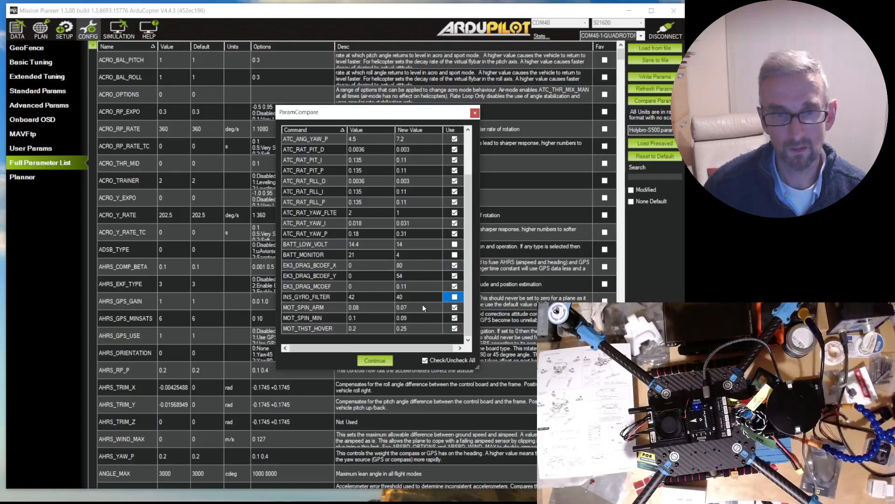
{"action": "mouse_move", "coordinate": [425, 322]}
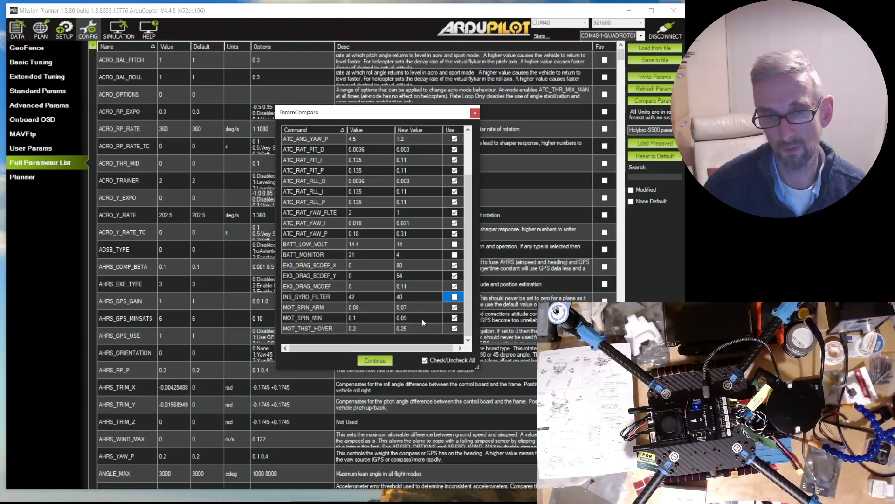
{"action": "mouse_move", "coordinate": [377, 312]}
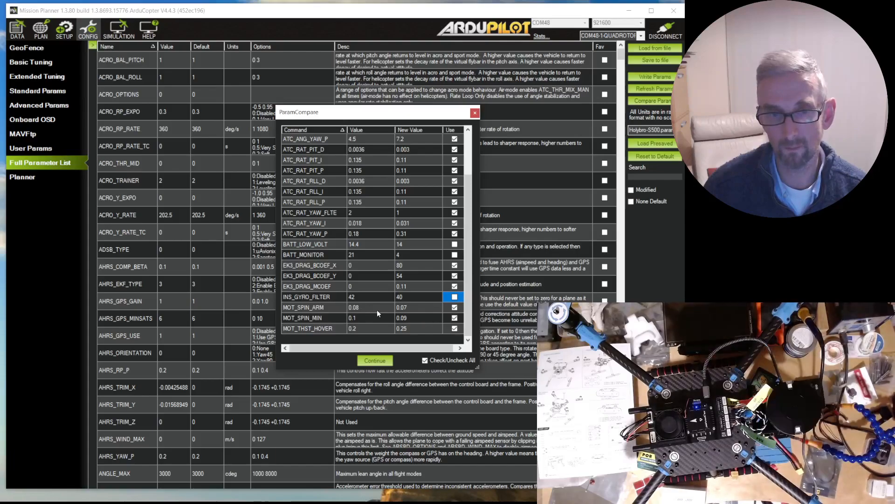
{"action": "mouse_move", "coordinate": [409, 334]}
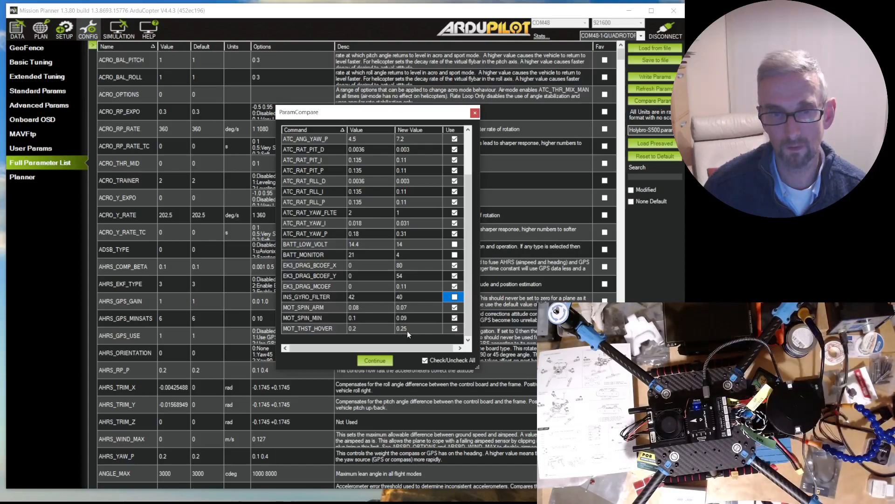
{"action": "mouse_move", "coordinate": [430, 330]}
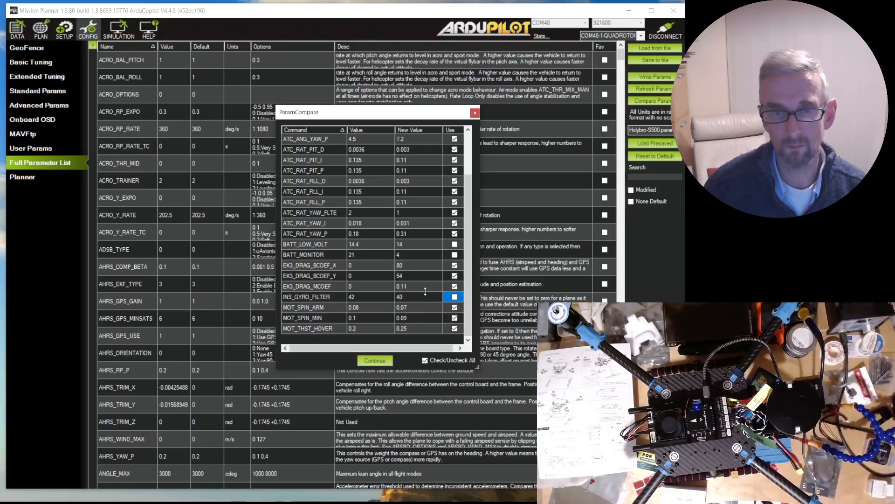
{"action": "mouse_move", "coordinate": [437, 229]}
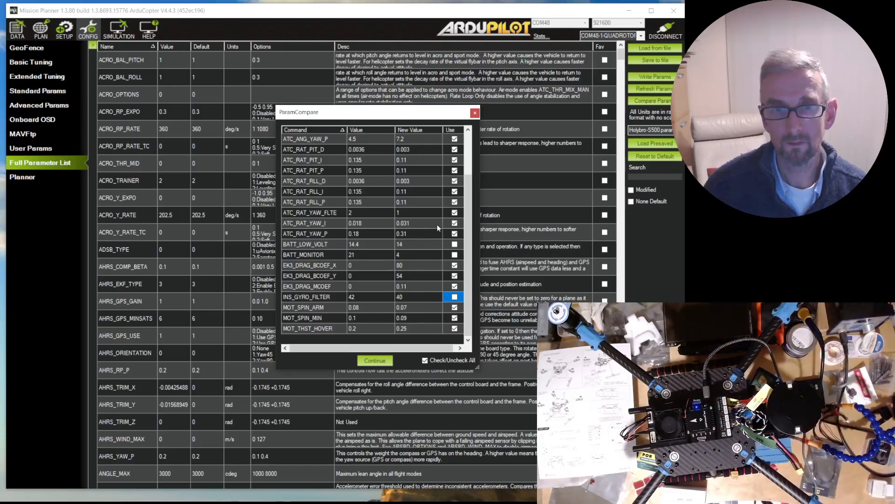
{"action": "scroll", "scroll_direction": "up", "scroll_amount": 3}
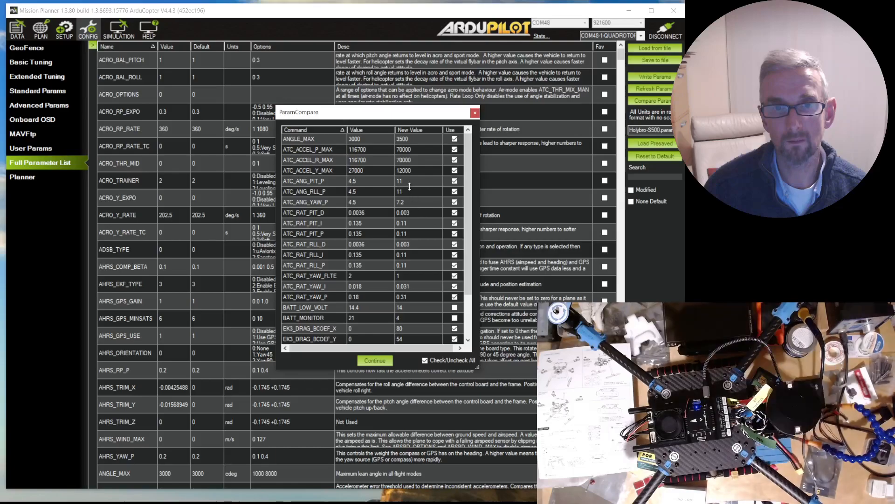
{"action": "scroll", "scroll_direction": "down", "scroll_amount": 3}
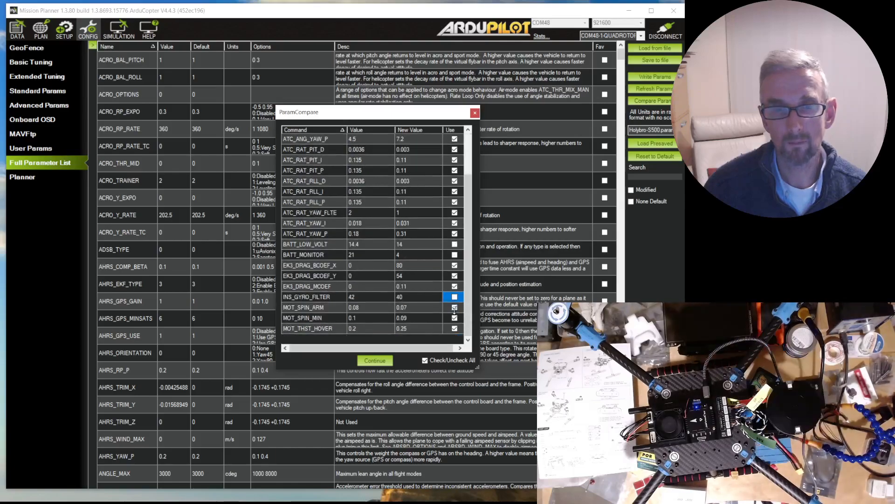
{"action": "left_click", "coordinate": [375, 361]}
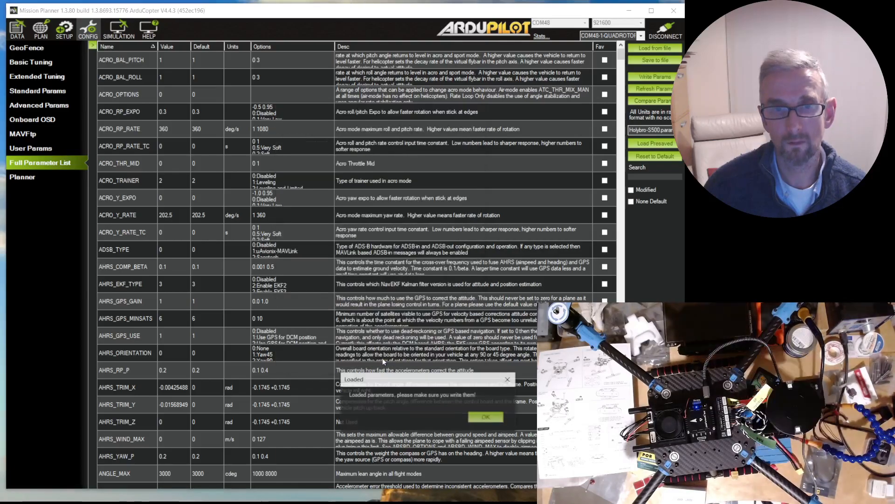
Acknowledge the message that the preset parameters were loaded.
{"action": "left_click", "coordinate": [485, 417]}
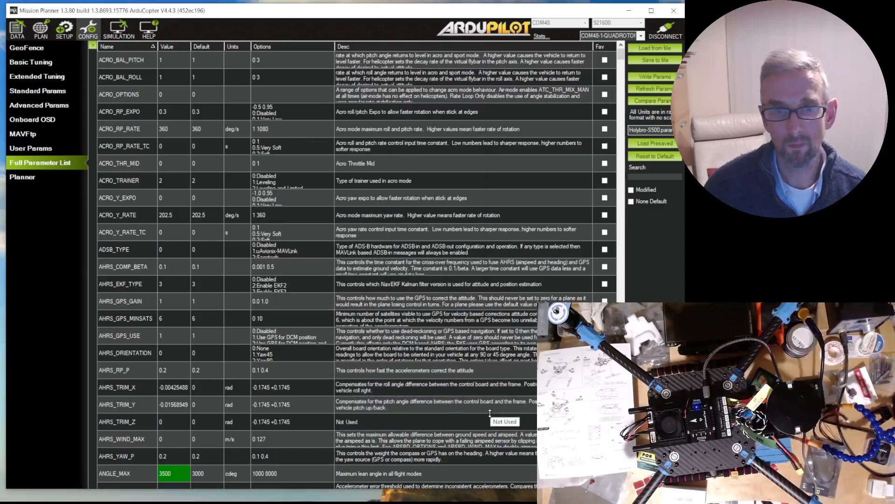
{"action": "mouse_move", "coordinate": [463, 252]}
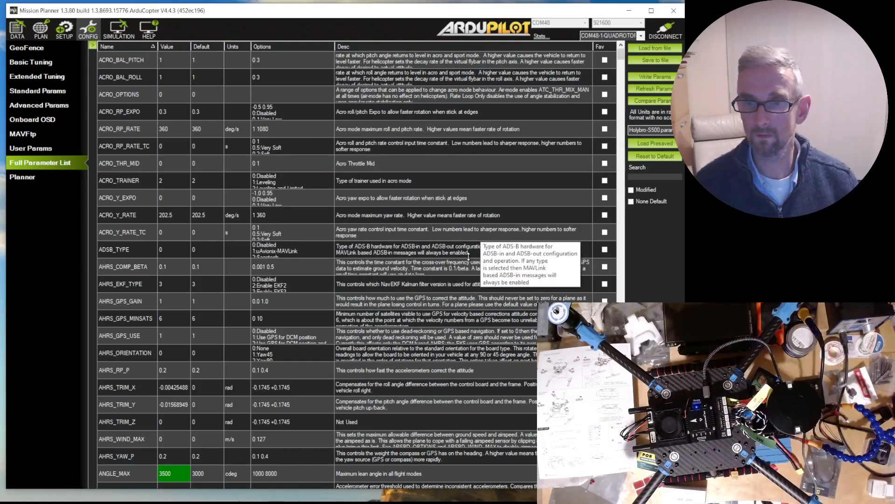
{"action": "mouse_move", "coordinate": [651, 256]}
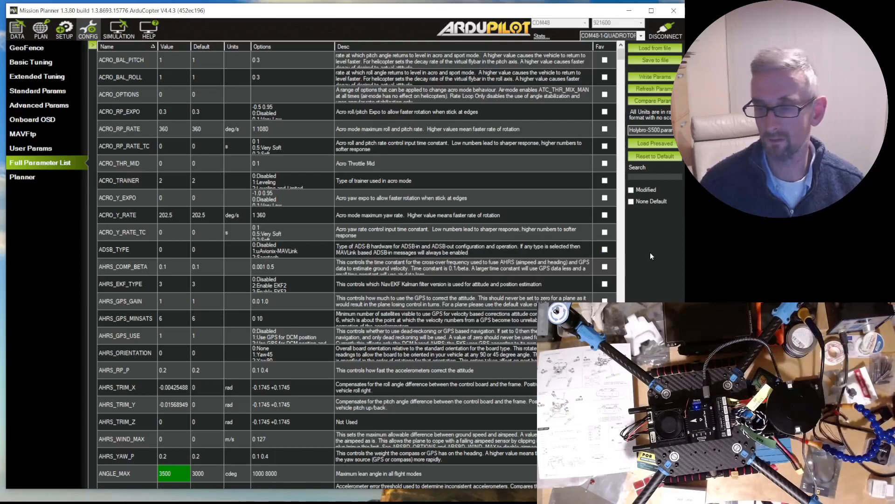
{"action": "mouse_move", "coordinate": [634, 238]}
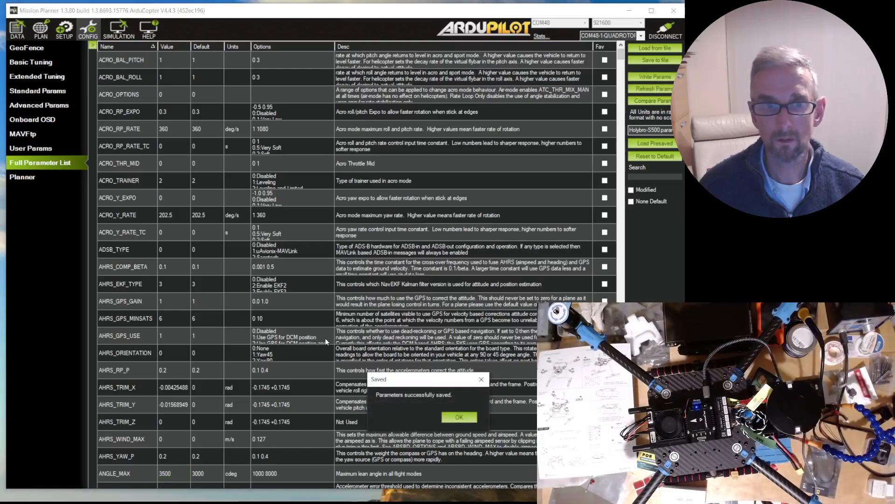
Dismiss the 'Parameters successfully saved' confirmation.
{"action": "left_click", "coordinate": [459, 416]}
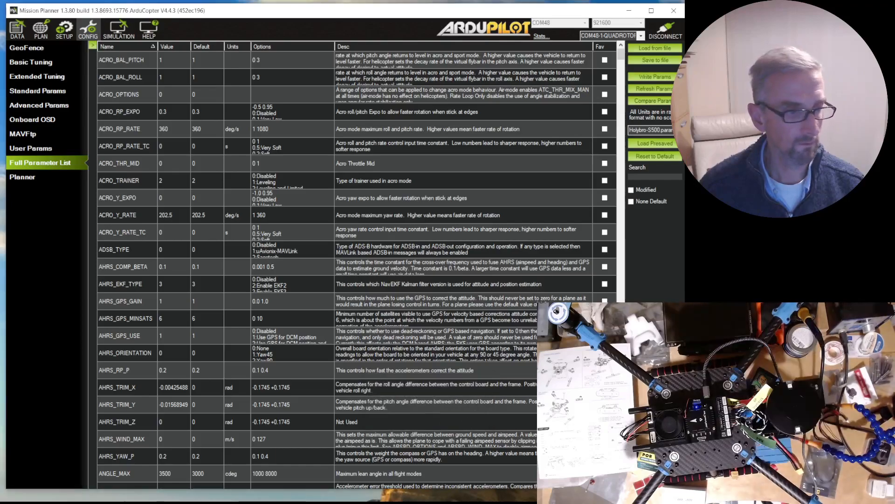
{"action": "mouse_move", "coordinate": [463, 301]}
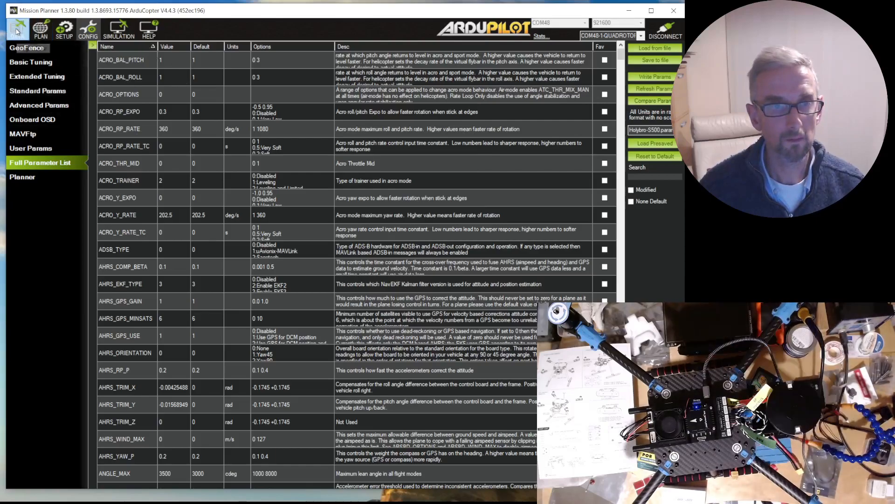
{"action": "mouse_move", "coordinate": [17, 29]}
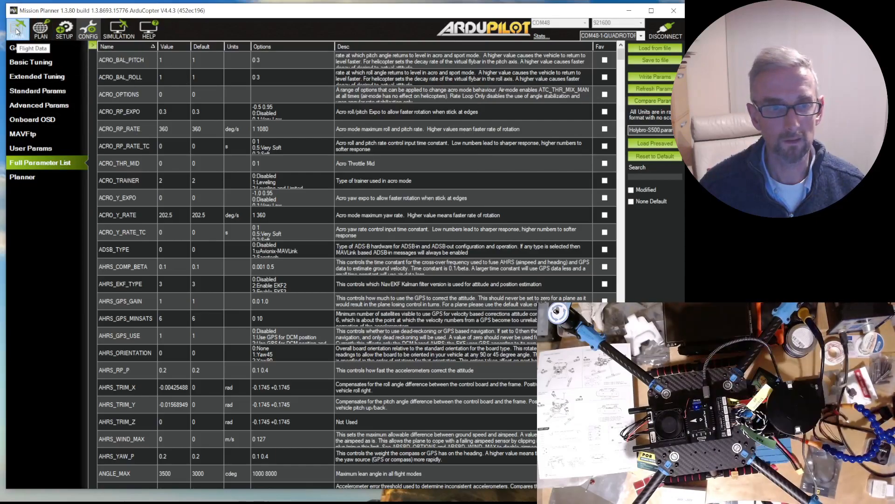